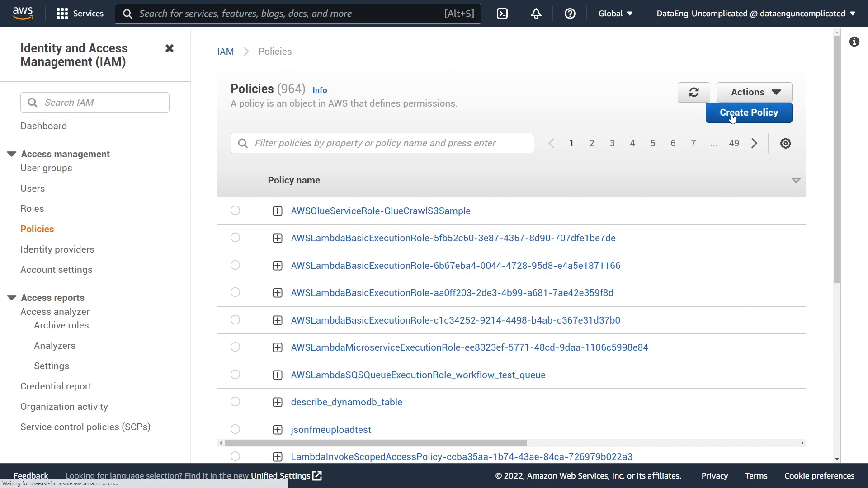
Start a new IAM policy and enter JSON granting S3 Get/List on awsglue-datasets/*.
left_click(749, 112)
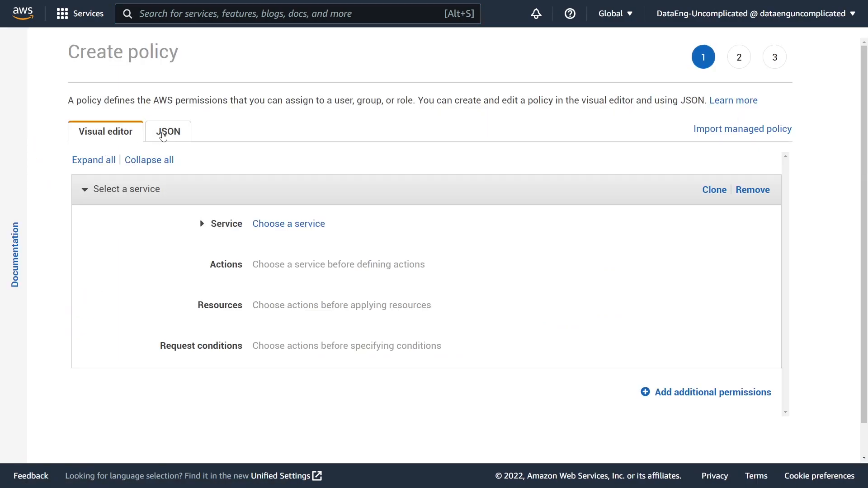
left_click(168, 131)
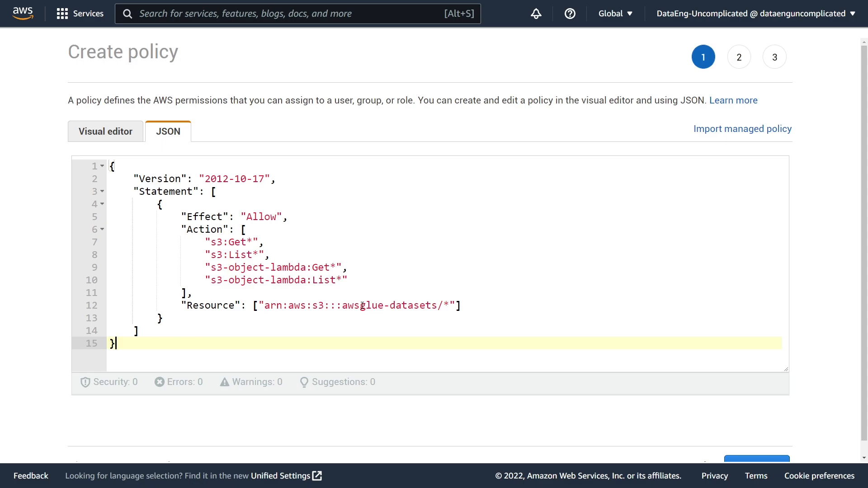
scroll("down", 3)
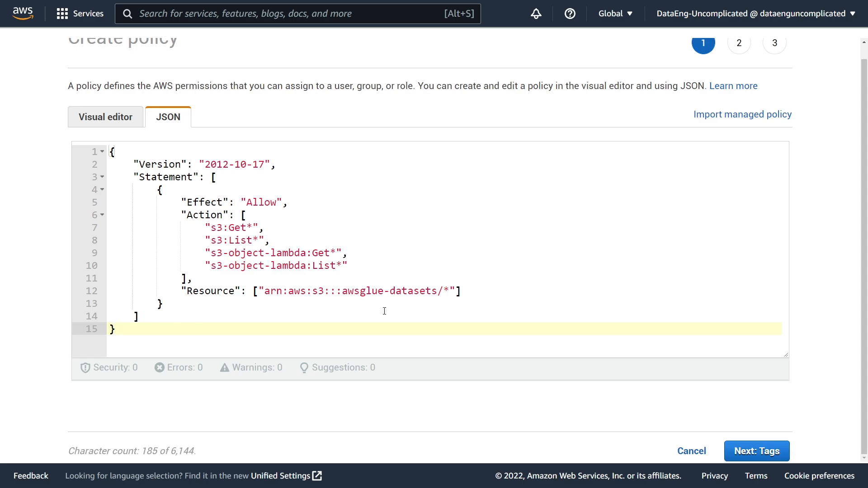
Name the policy glue_interactive_policy_limit_s3 and create it.
left_click(757, 451)
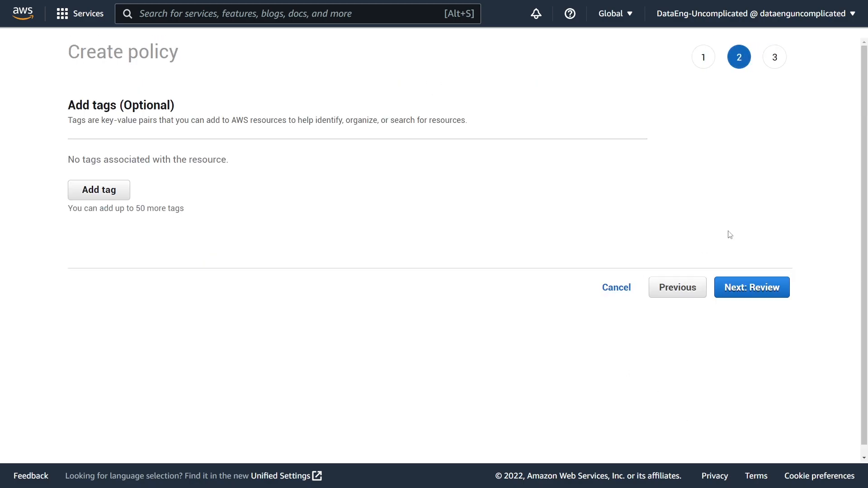
left_click(752, 288)
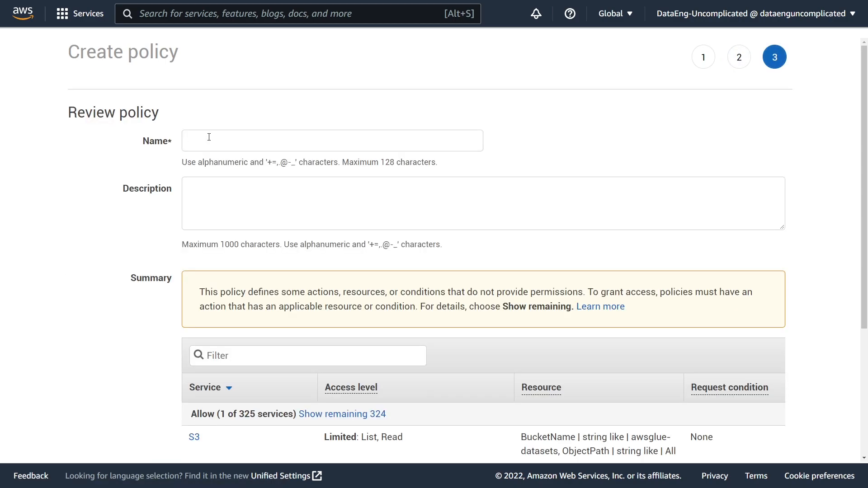
type("glue_interactive_policy_limit_s3")
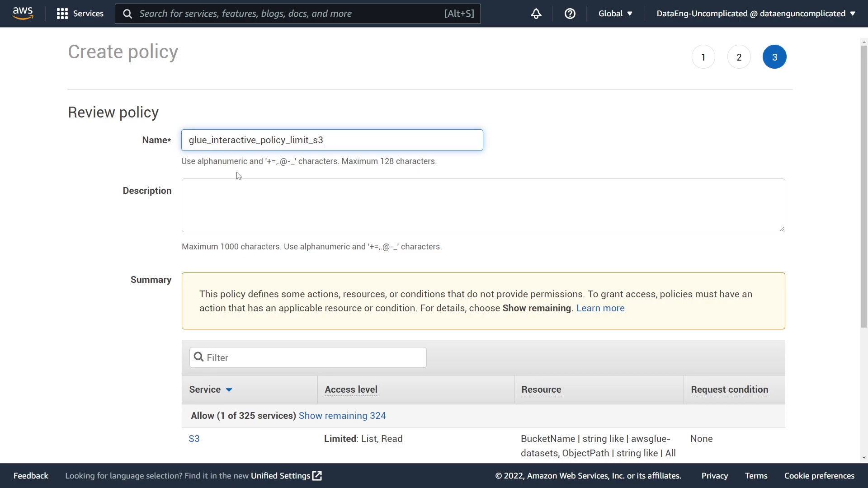
scroll("down", 3)
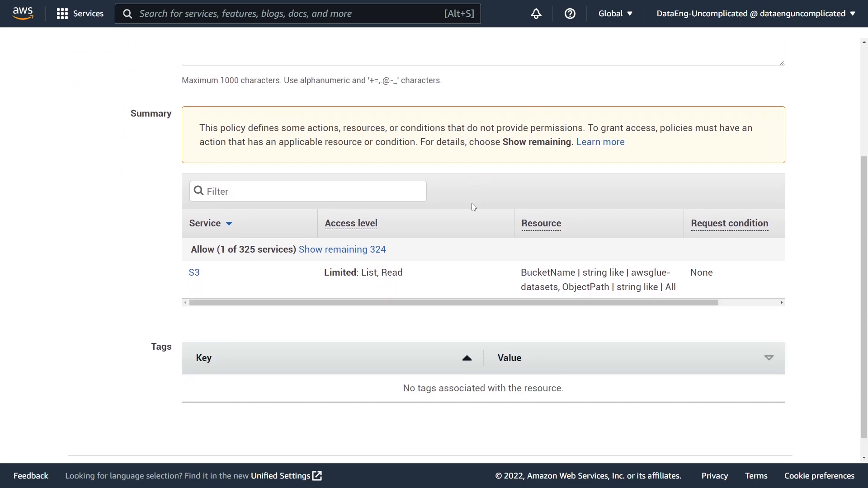
scroll("down", 3)
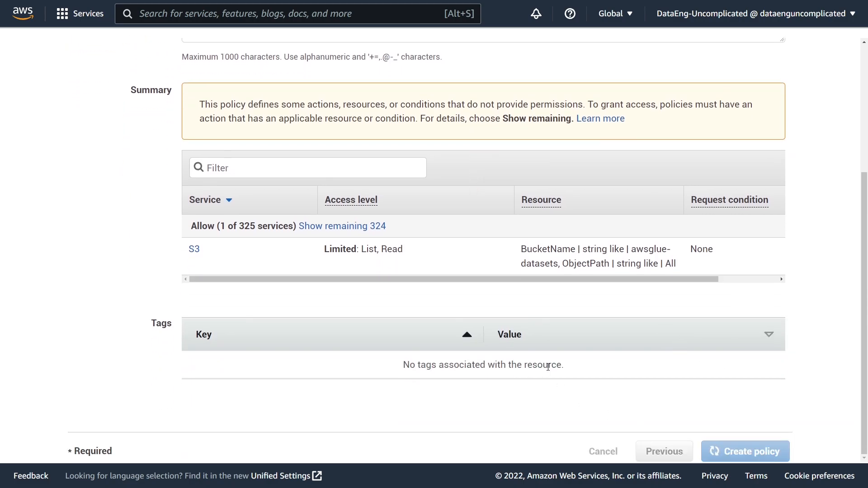
left_click(745, 452)
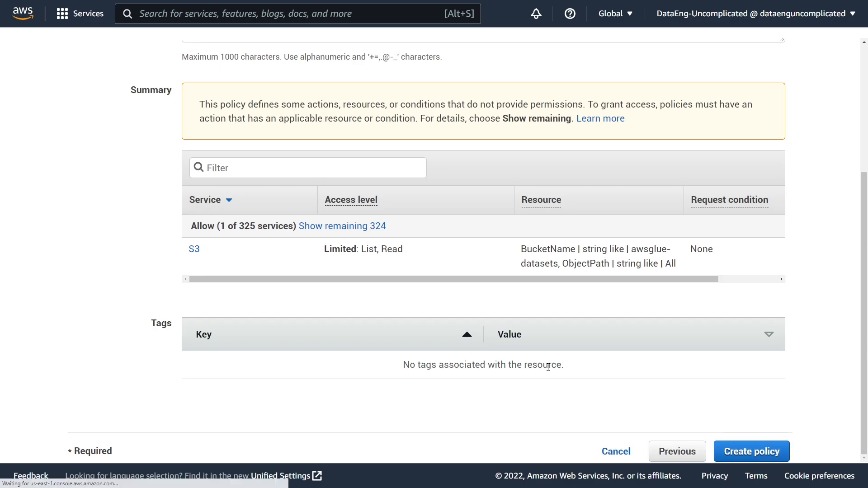
left_click(752, 451)
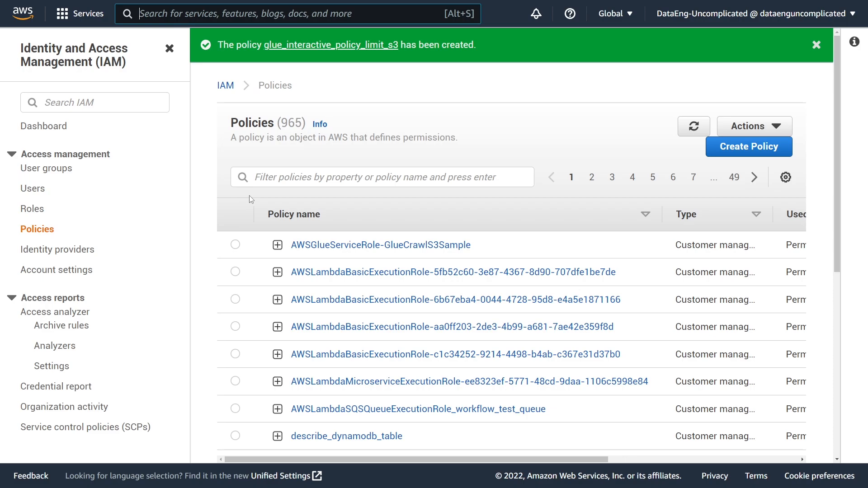
mouse_move(43, 219)
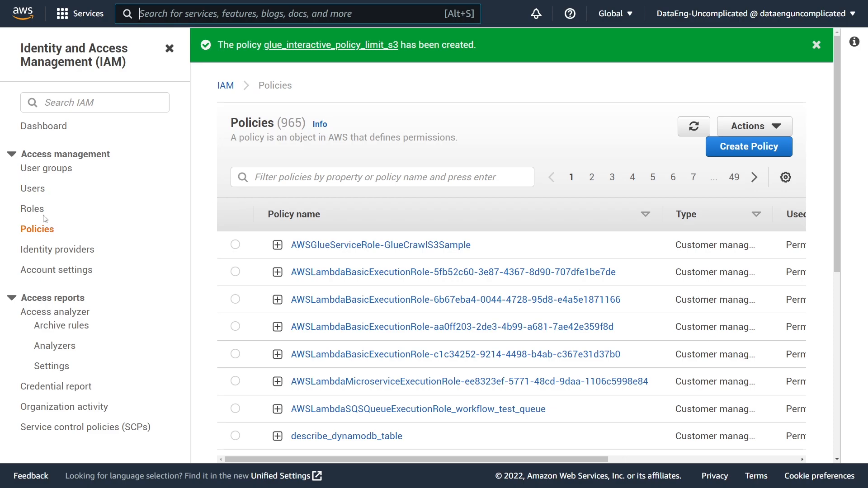
Start a new IAM role with an AWS service as the trusted entity.
left_click(33, 209)
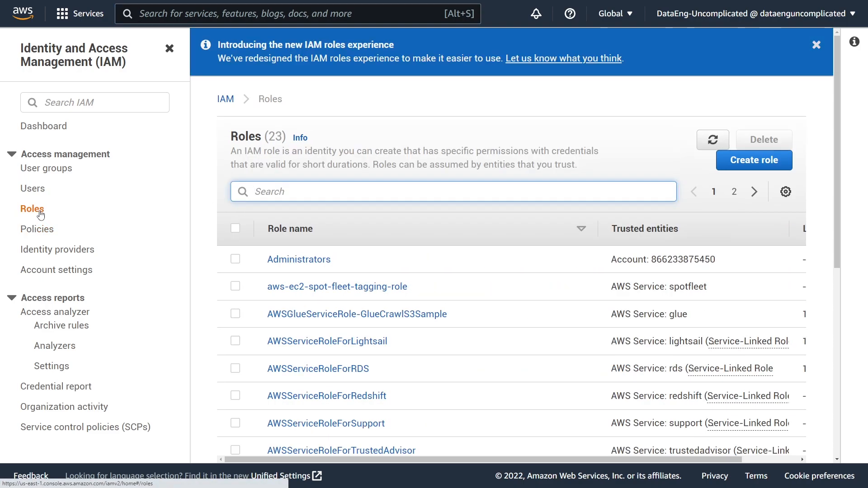
left_click(754, 160)
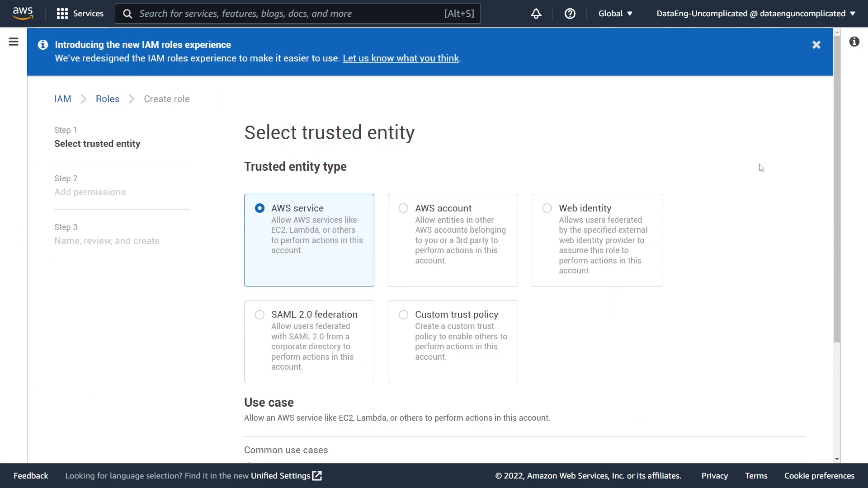
mouse_move(309, 180)
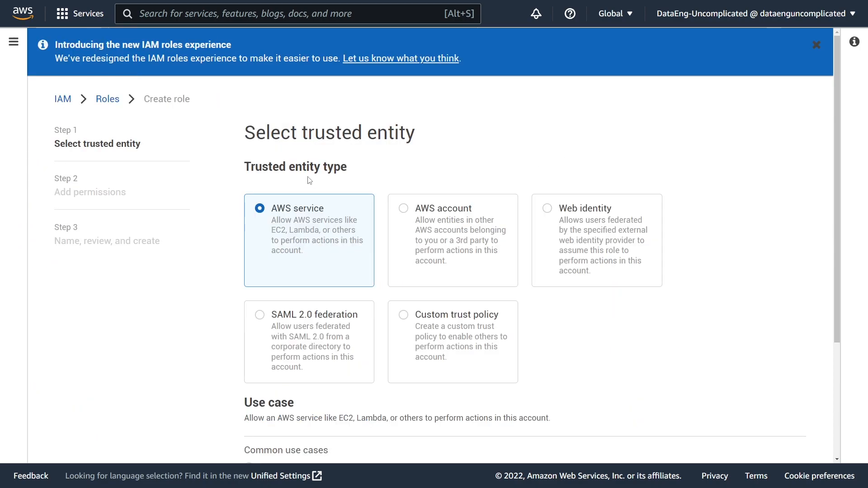
left_click(816, 46)
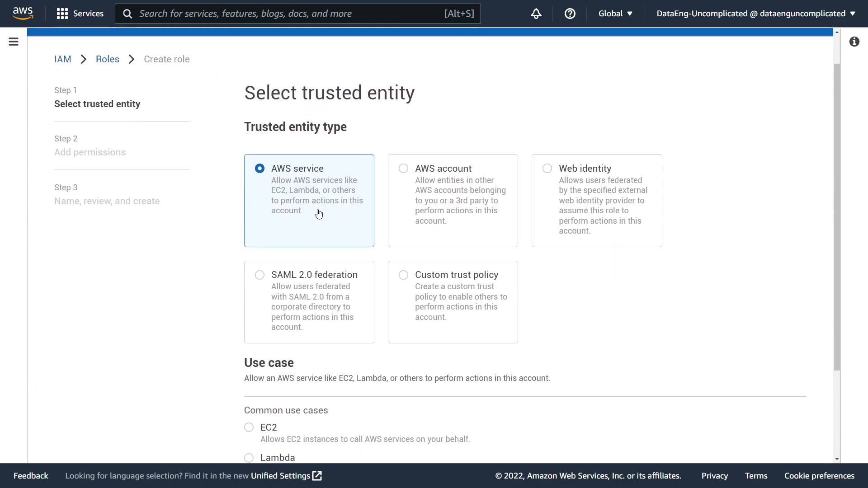
scroll("down", 3)
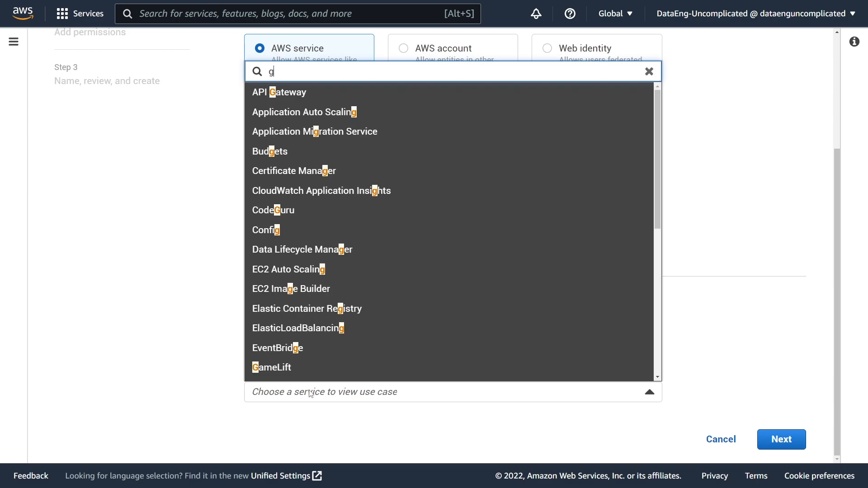
Choose Glue as the service and use case, then continue to permissions.
type("lue")
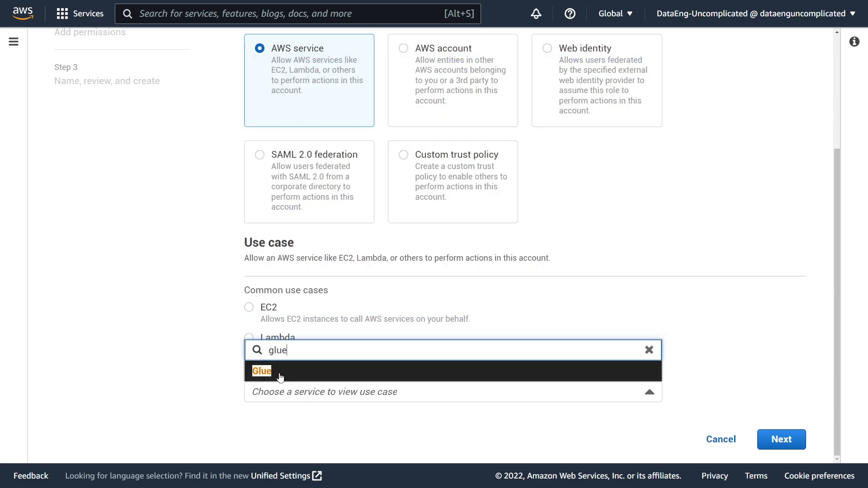
left_click(261, 370)
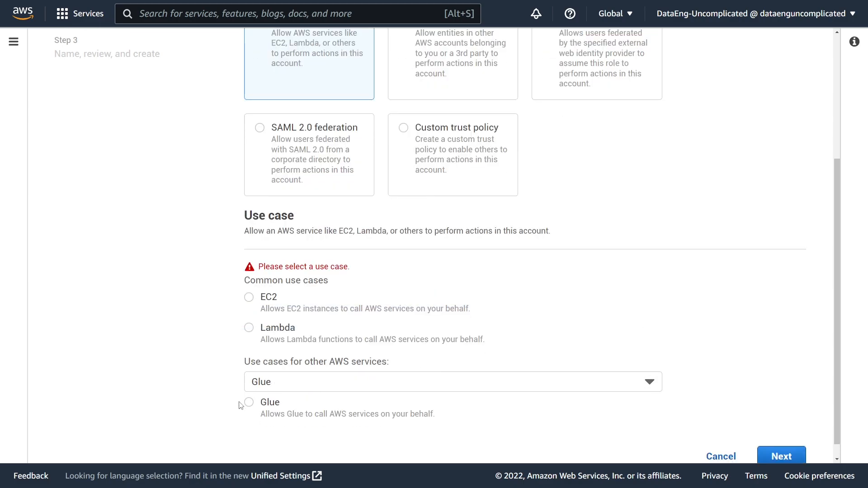
left_click(250, 402)
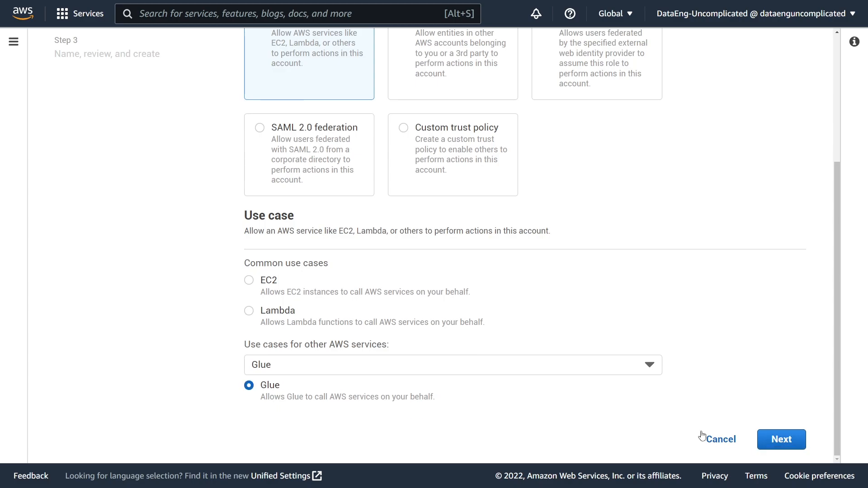
left_click(782, 440)
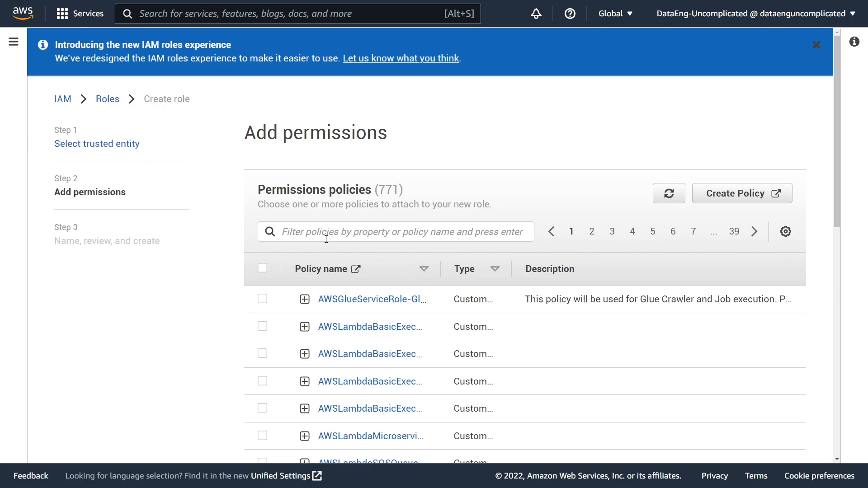
Filter for and attach the AWSGlueServiceRole policy to the role.
left_click(395, 232)
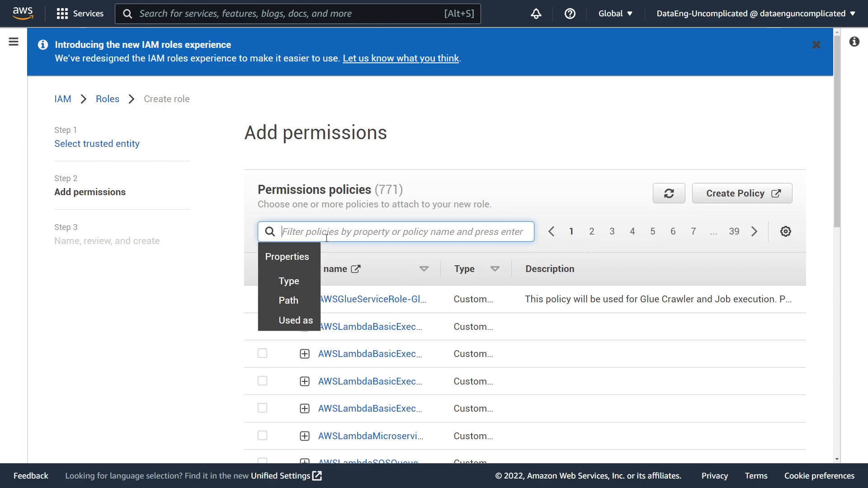
type("AWSGlueServiceRole")
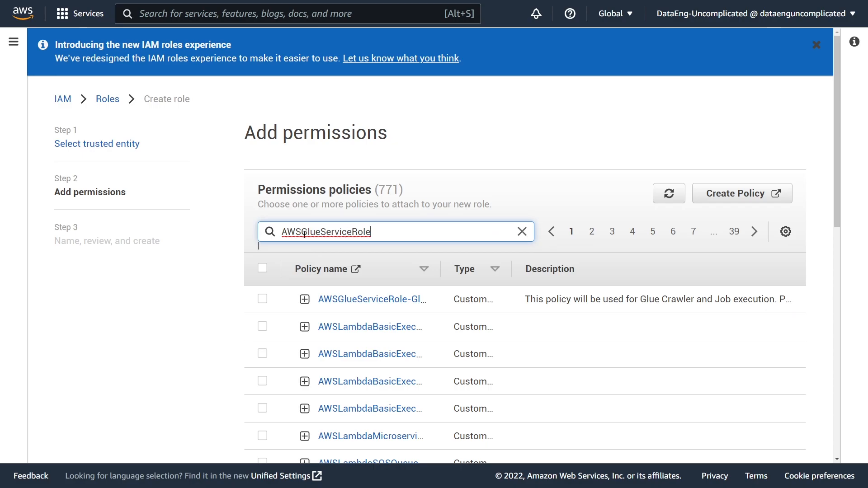
key("Enter")
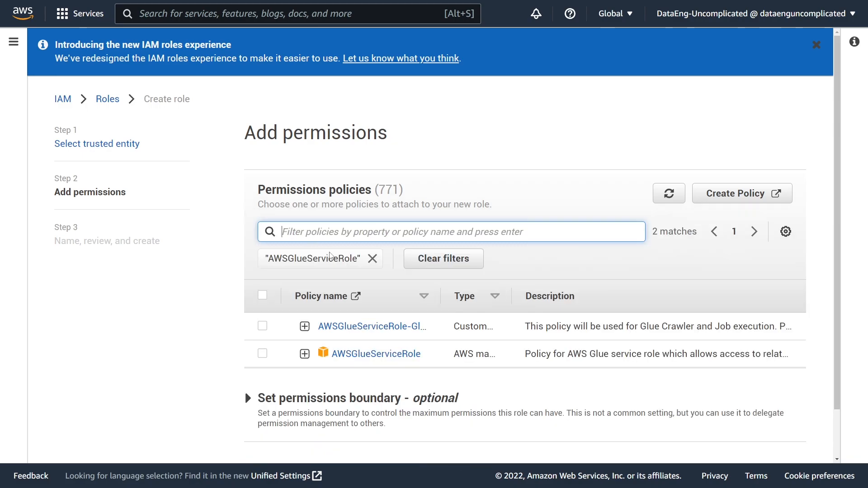
mouse_move(360, 355)
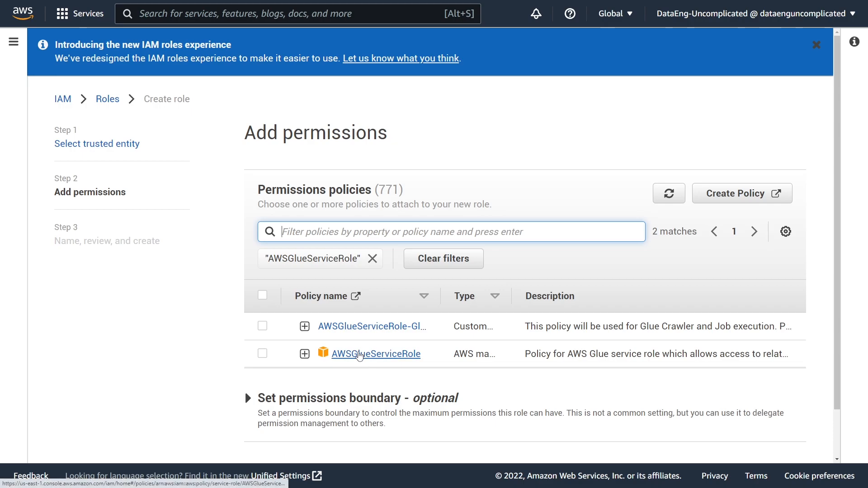
left_click(263, 354)
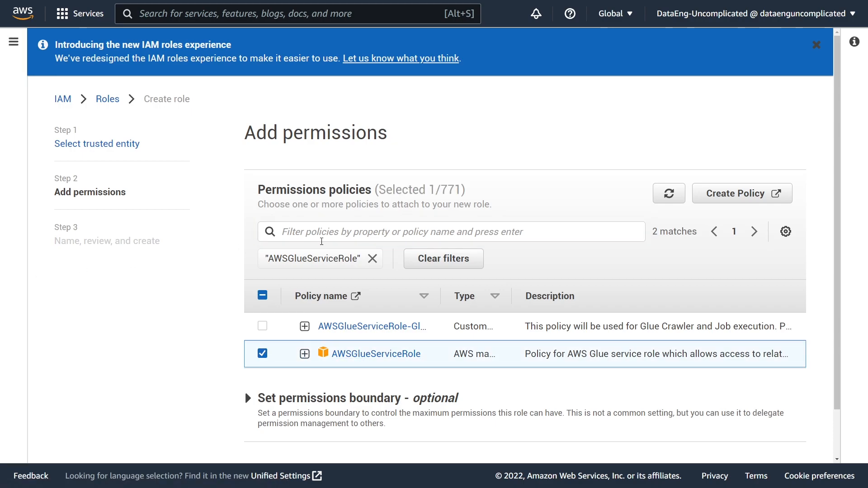
Also select glue_interactive_policy_limit_s3 and continue to the naming step.
left_click(322, 231)
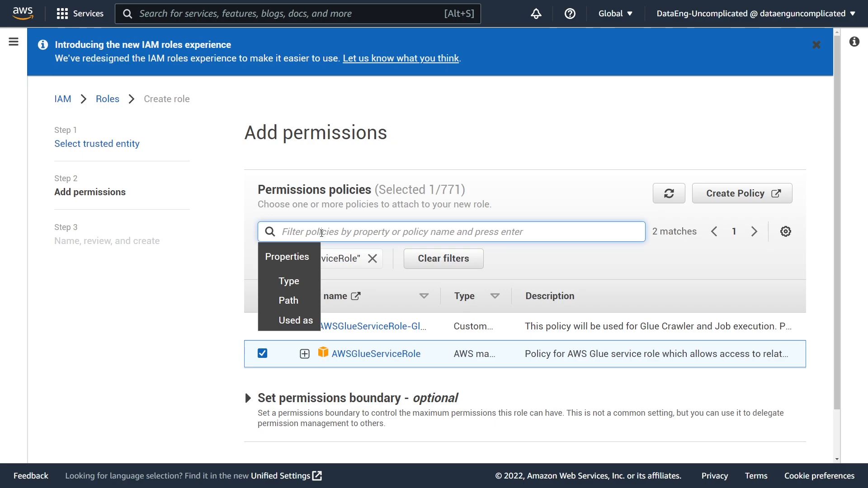
type("glue_interactive_policy_limit_s3")
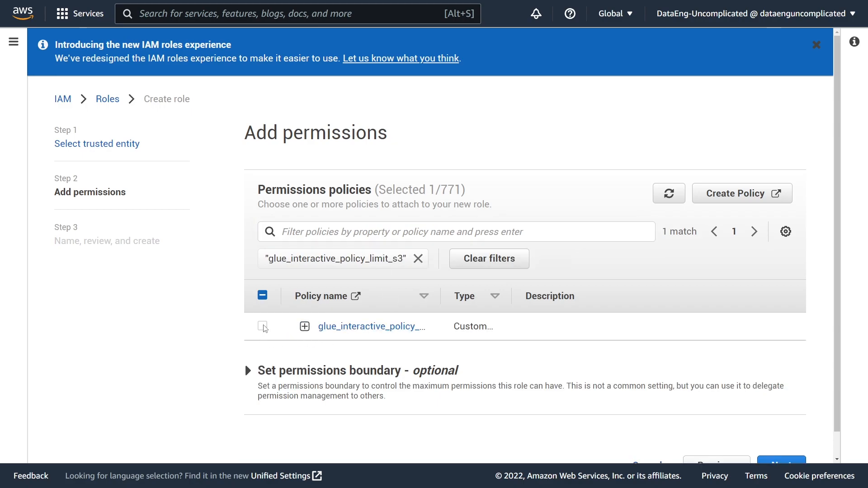
left_click(262, 328)
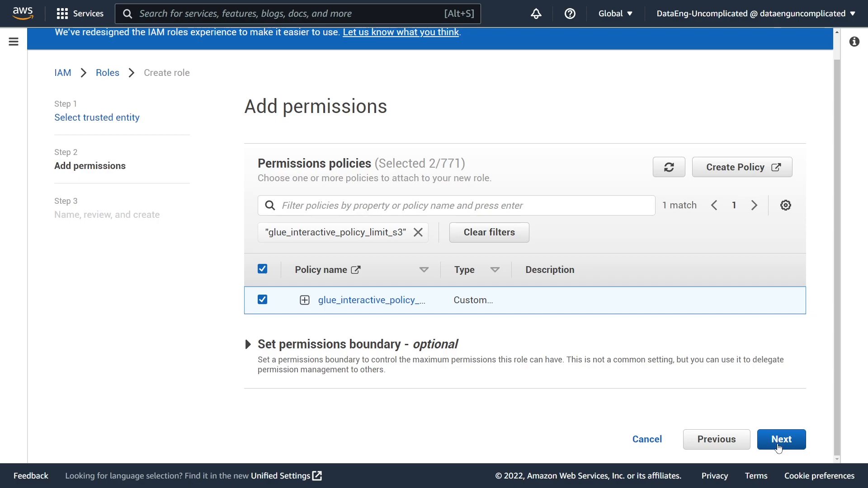
left_click(782, 440)
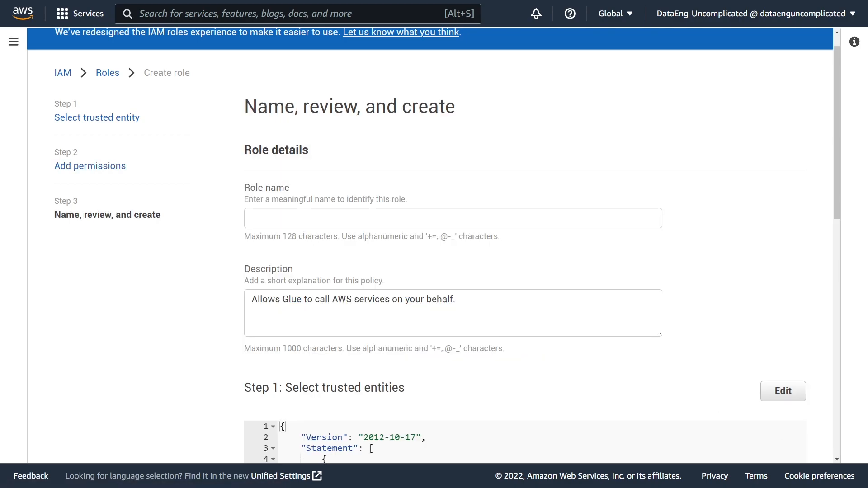
Name the role glue_interactive_role, review it and create it.
left_click(335, 218)
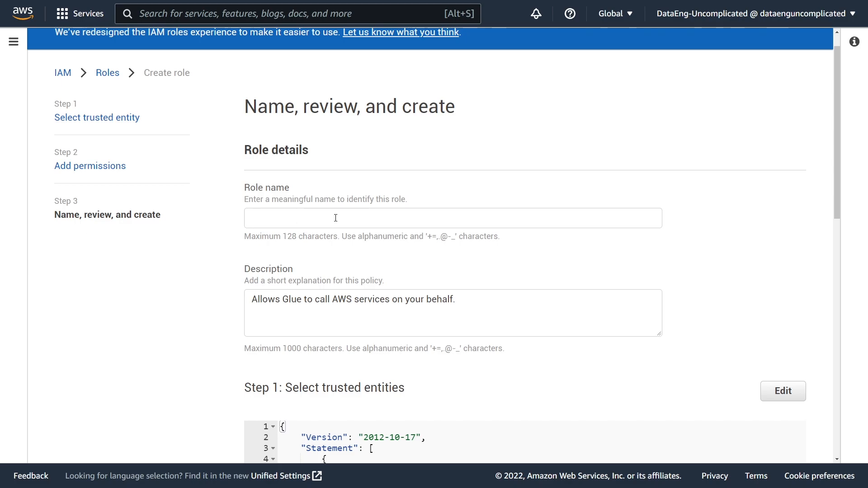
type("glue_interactive_role")
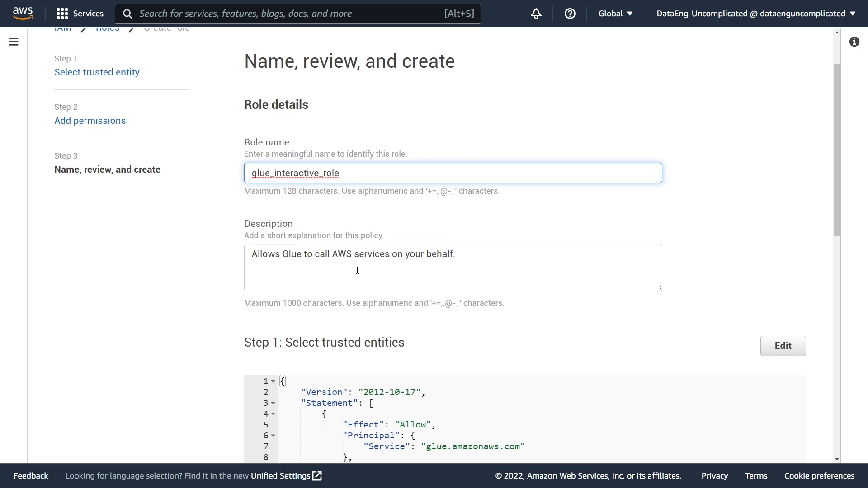
scroll("down", 3)
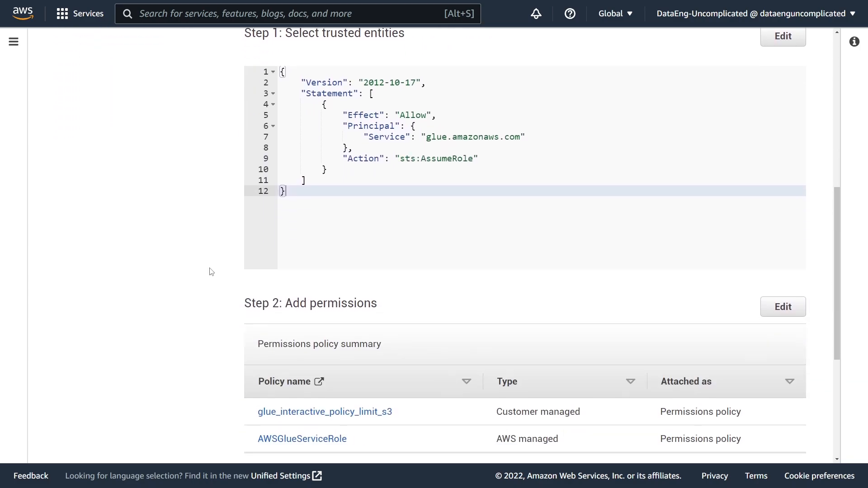
scroll("down", 3)
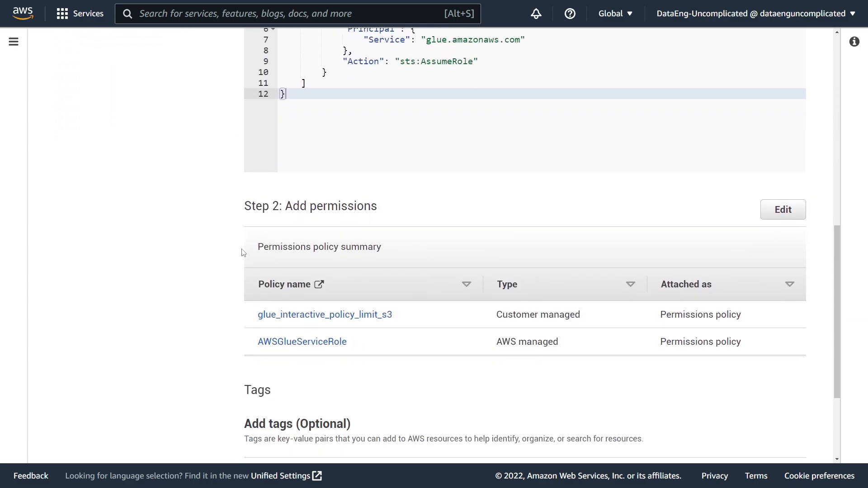
scroll("down", 3)
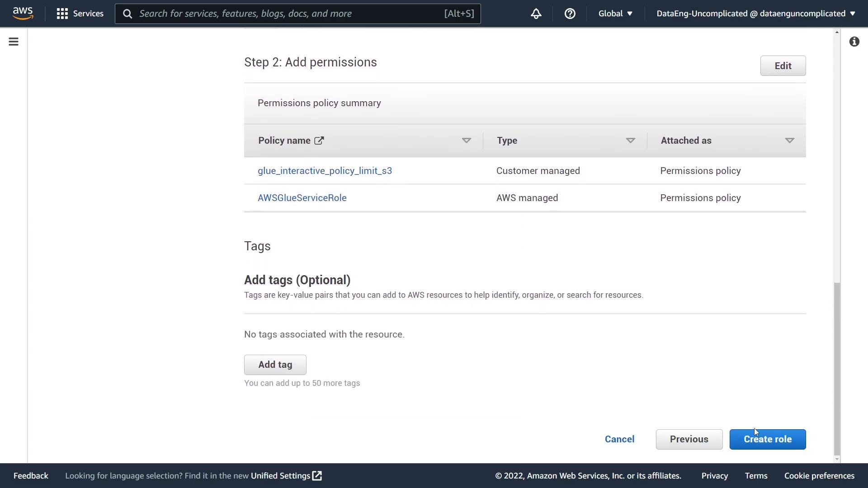
left_click(768, 440)
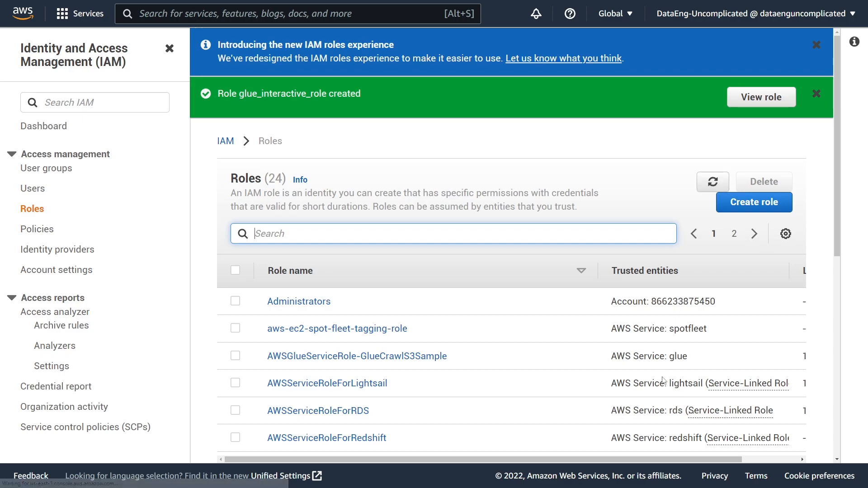
mouse_move(331, 143)
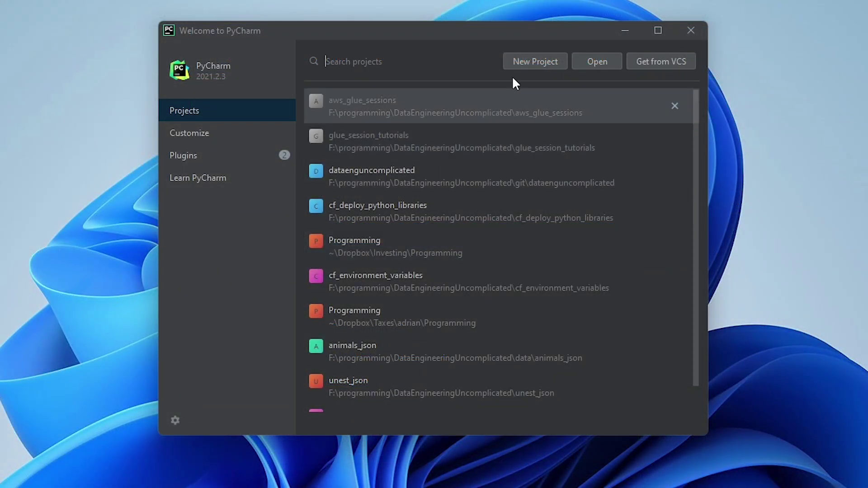
Create project aws_glue_sessions with a new virtualenv available to all projects.
left_click(536, 62)
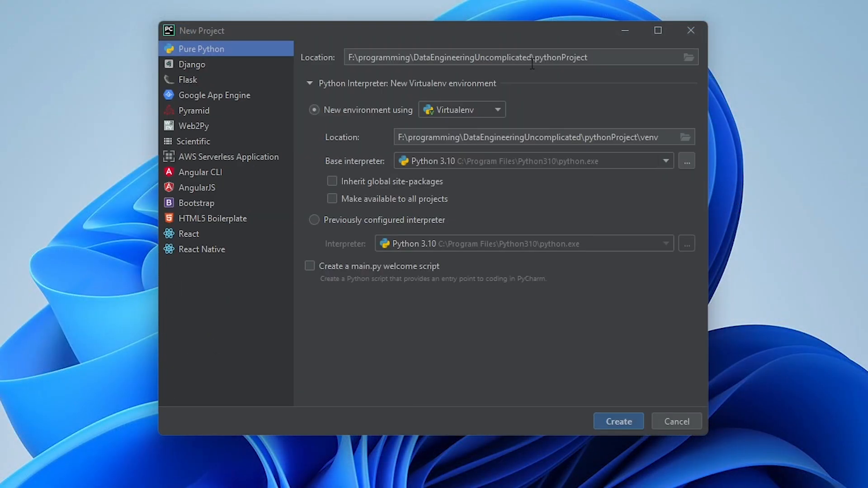
double_click(561, 57)
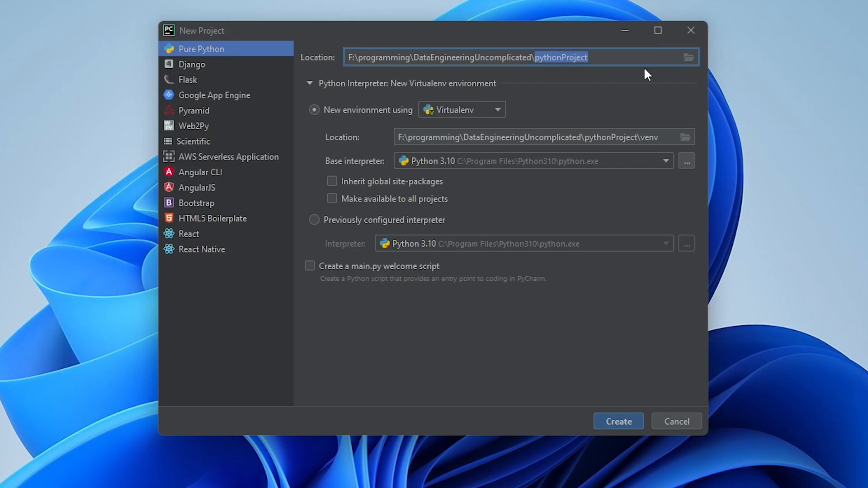
type("aws_glue")
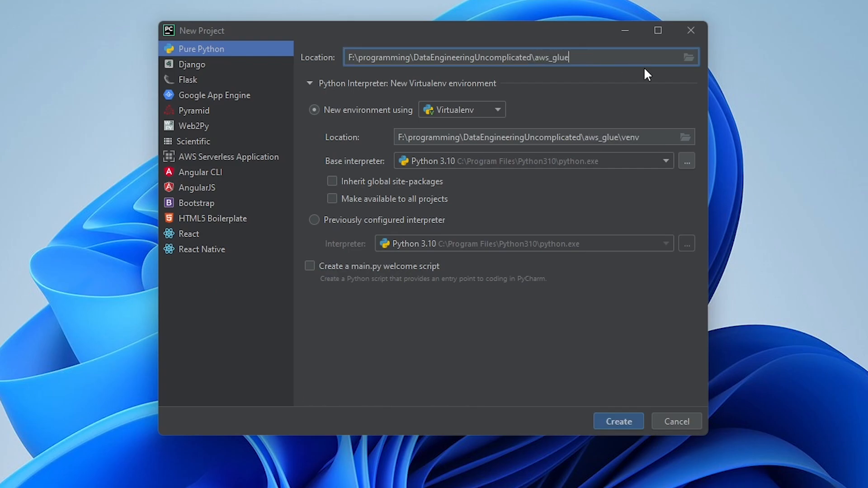
type("_sessions")
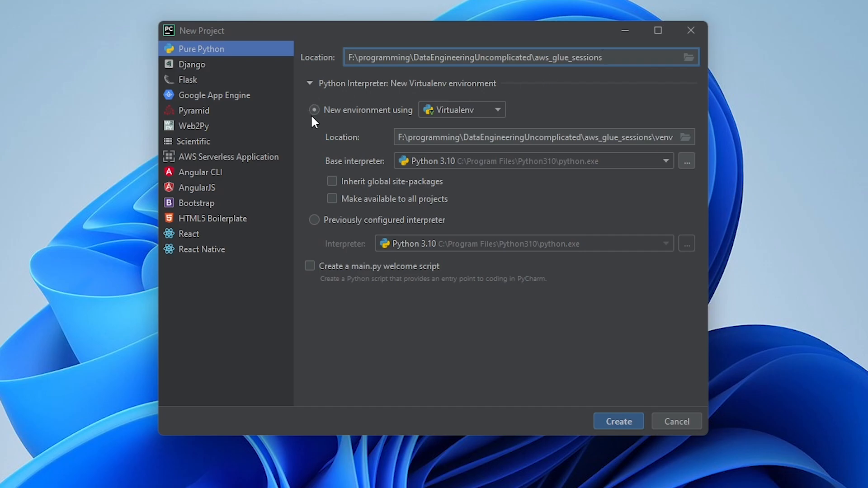
mouse_move(447, 118)
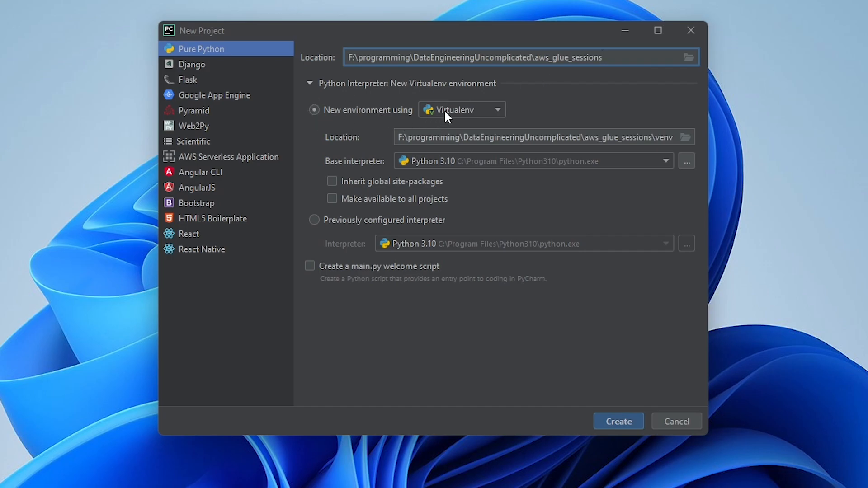
mouse_move(430, 171)
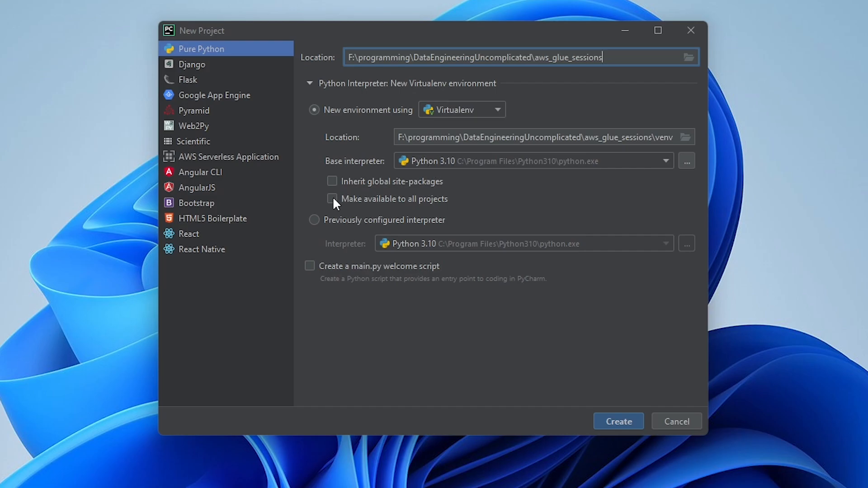
left_click(332, 199)
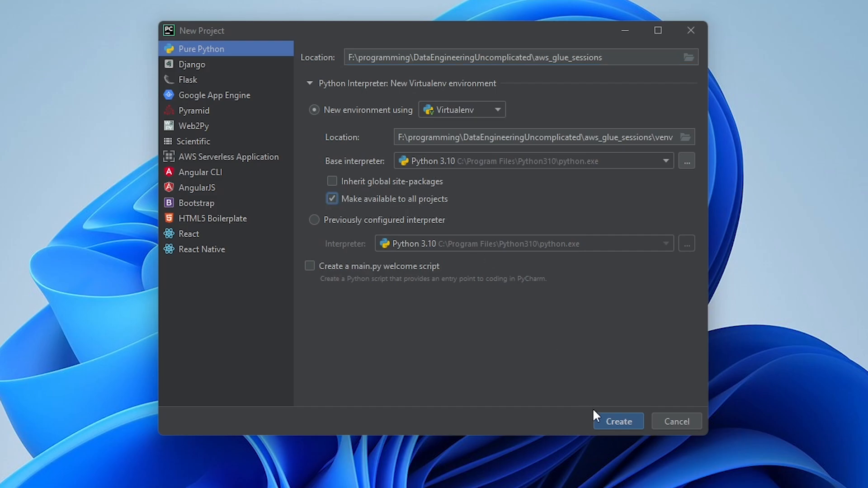
mouse_move(573, 382)
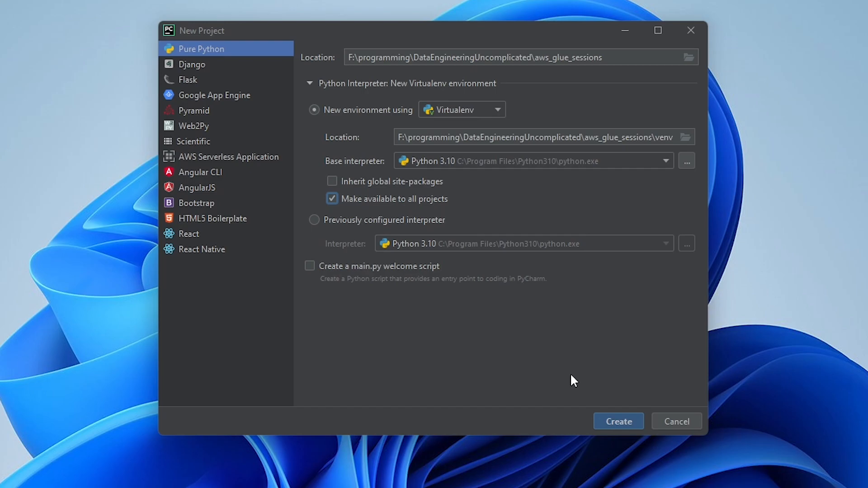
left_click(619, 422)
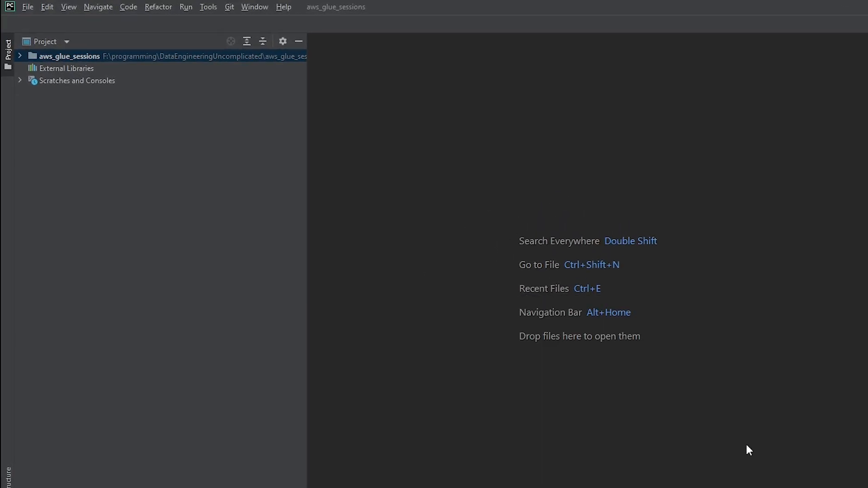
Expand the aws_glue_sessions tree to show its venv folder.
left_click(25, 56)
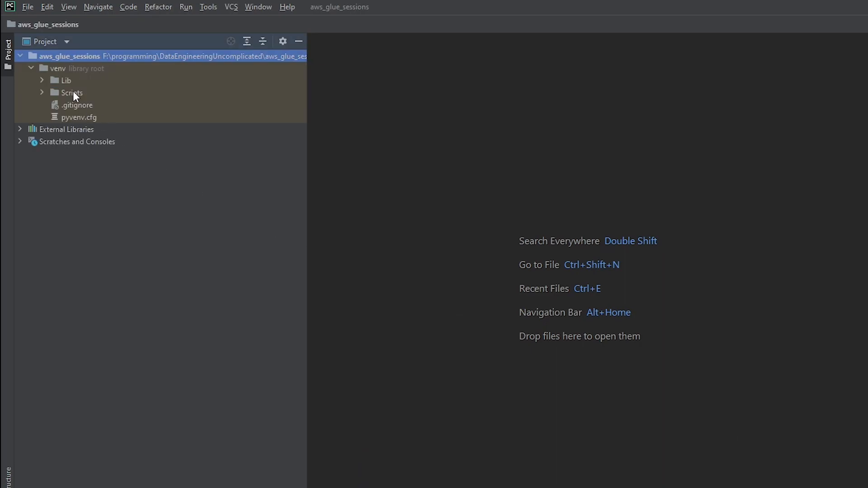
mouse_move(74, 84)
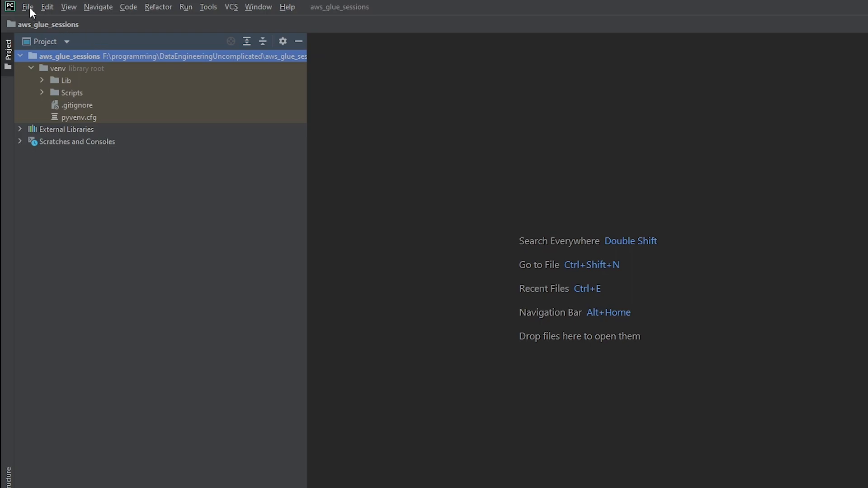
Review the project's venv Python interpreter packages in Settings and close it.
left_click(28, 7)
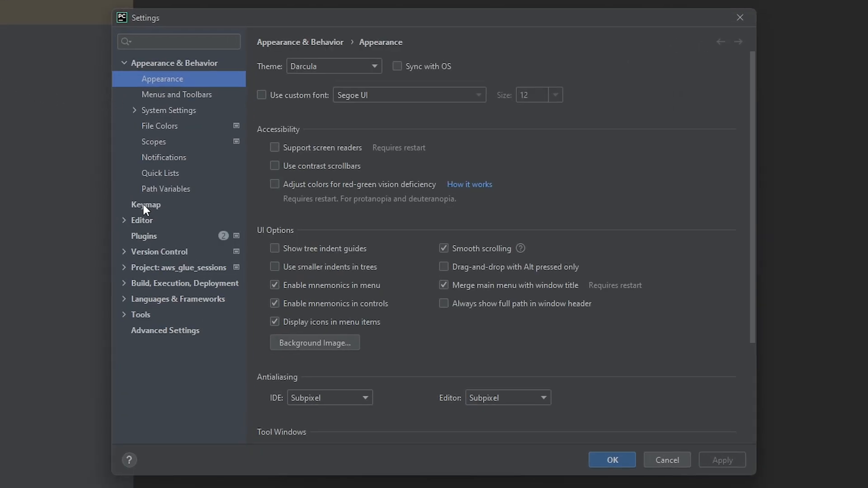
left_click(179, 268)
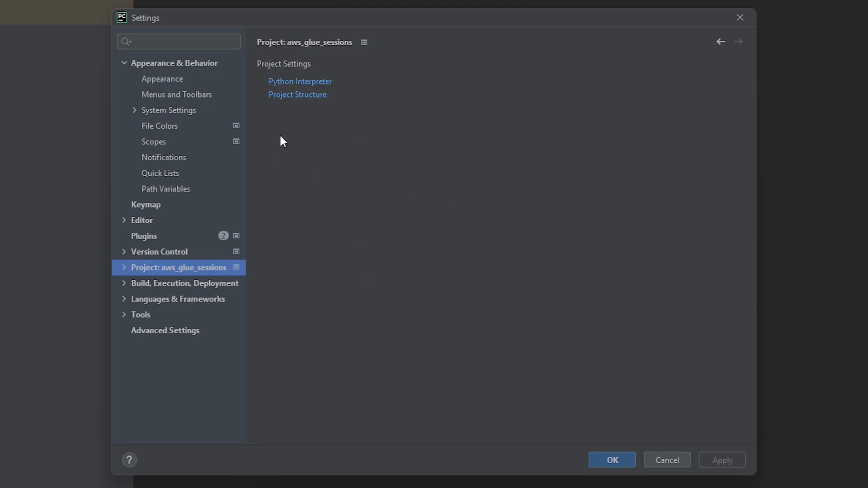
left_click(299, 82)
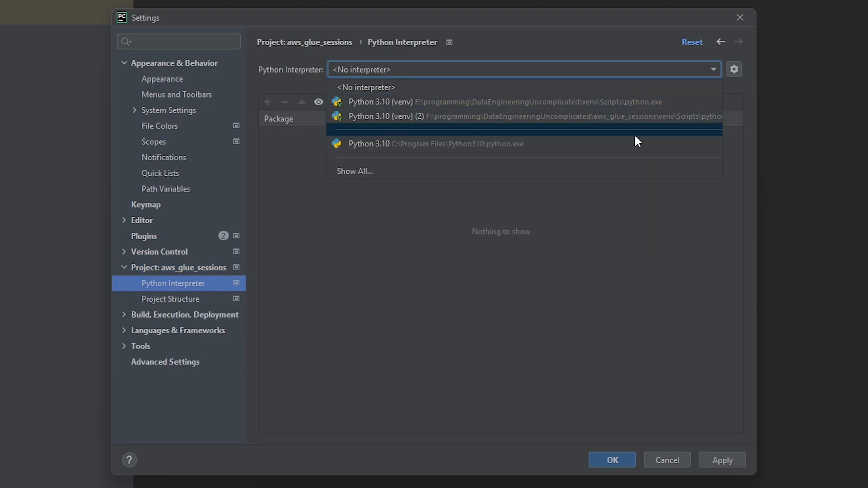
mouse_move(523, 123)
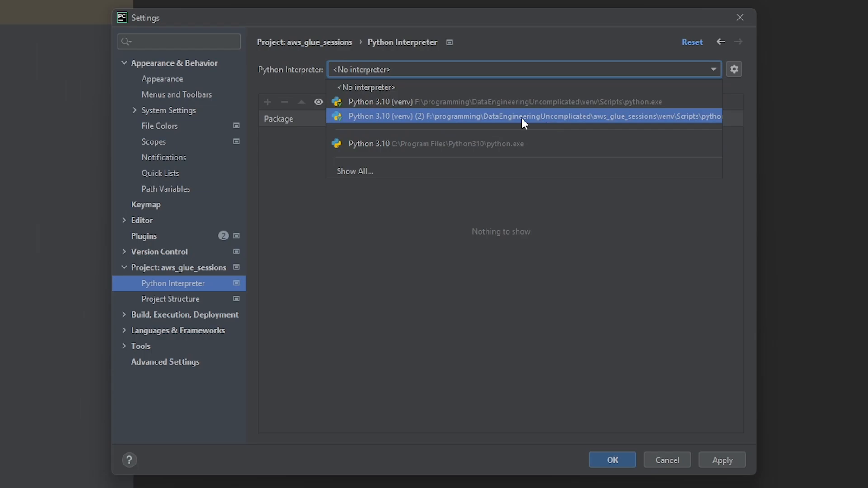
left_click(522, 116)
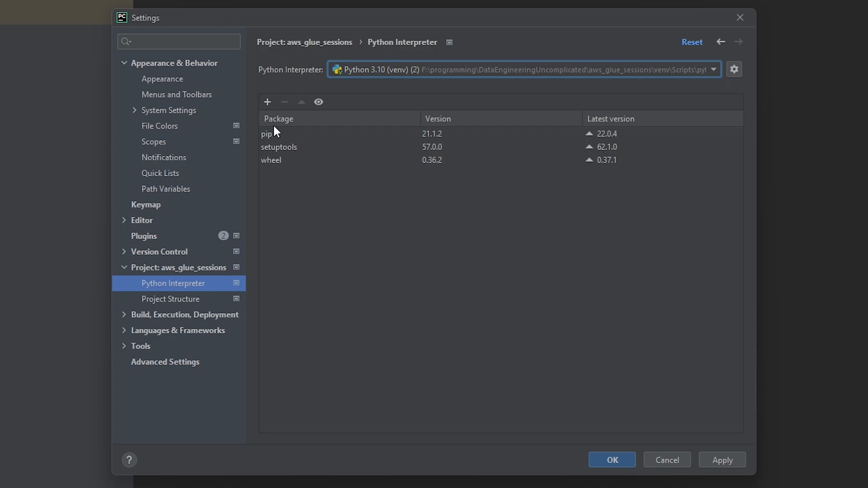
left_click(284, 160)
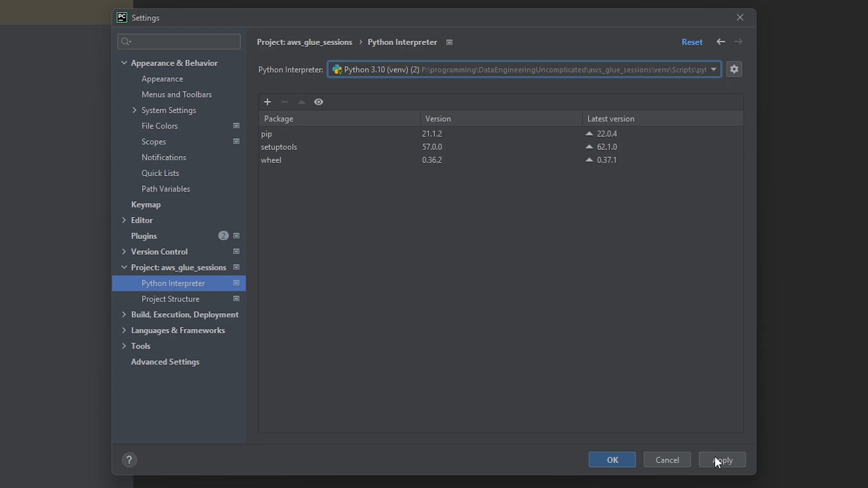
left_click(723, 461)
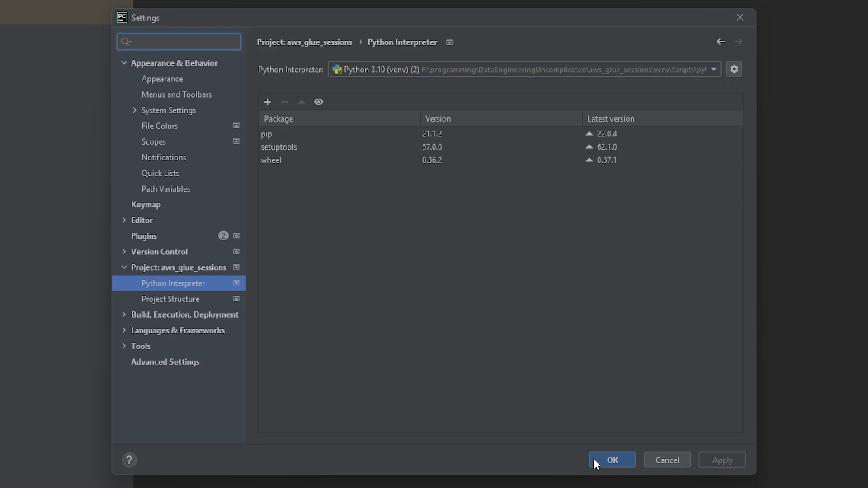
left_click(612, 459)
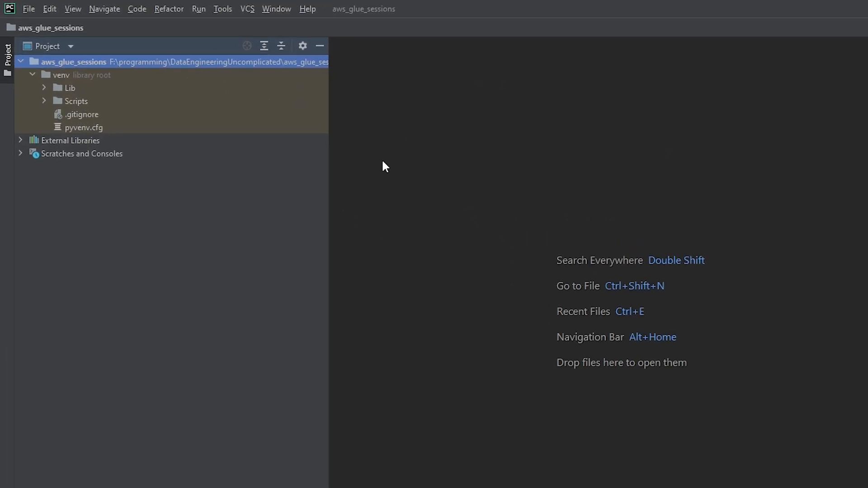
mouse_move(554, 101)
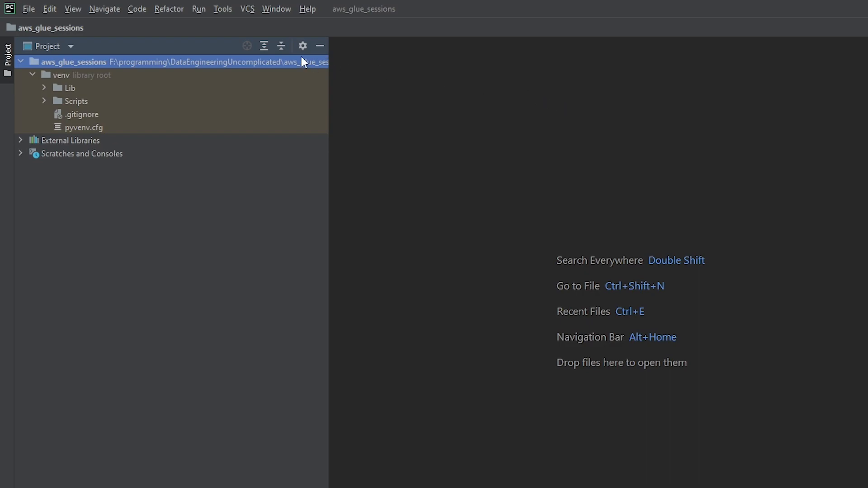
mouse_move(77, 9)
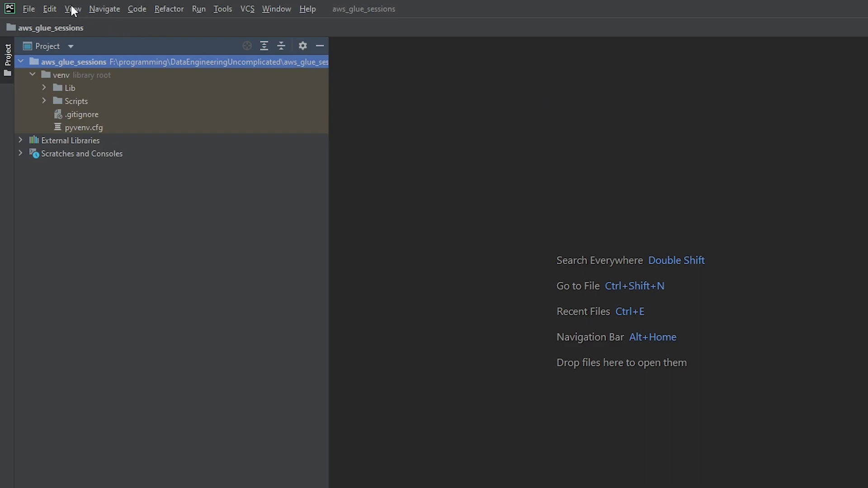
Open a local terminal in the aws_glue_sessions project via View > Tool Windows.
left_click(71, 9)
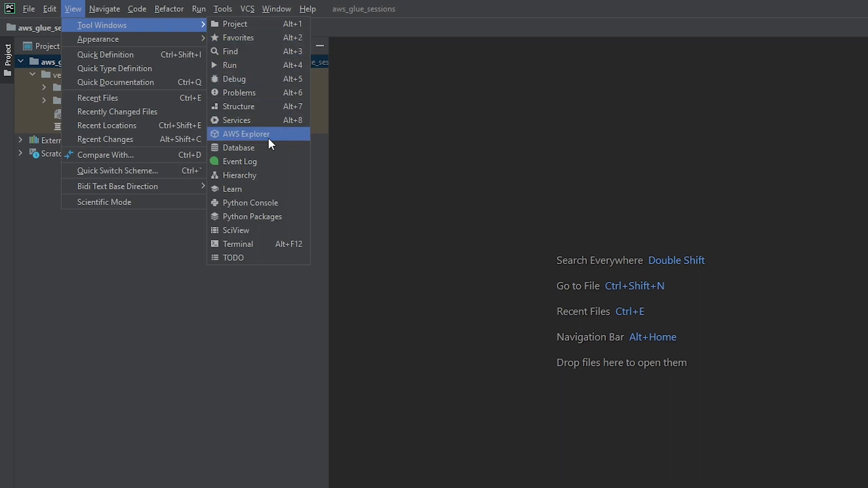
left_click(237, 245)
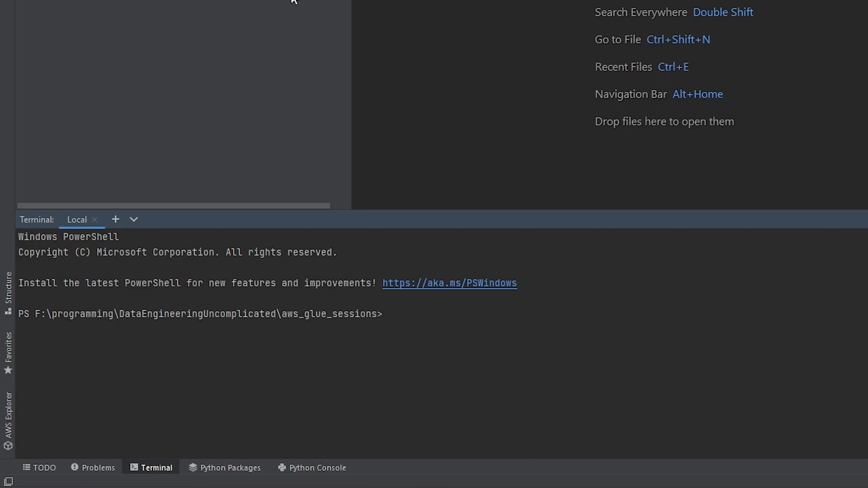
Run pip3 install --upgrade jupyter boto3 aws-glue-sessions in the terminal.
type("pip3 ins")
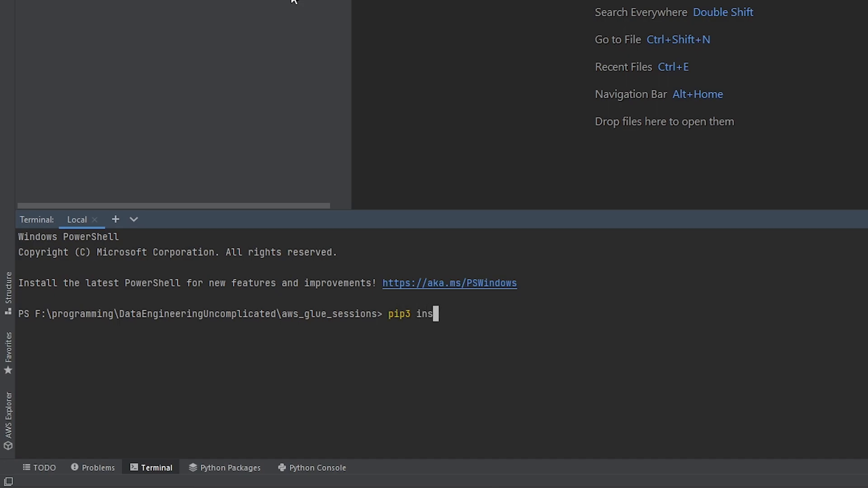
type("tall --upg")
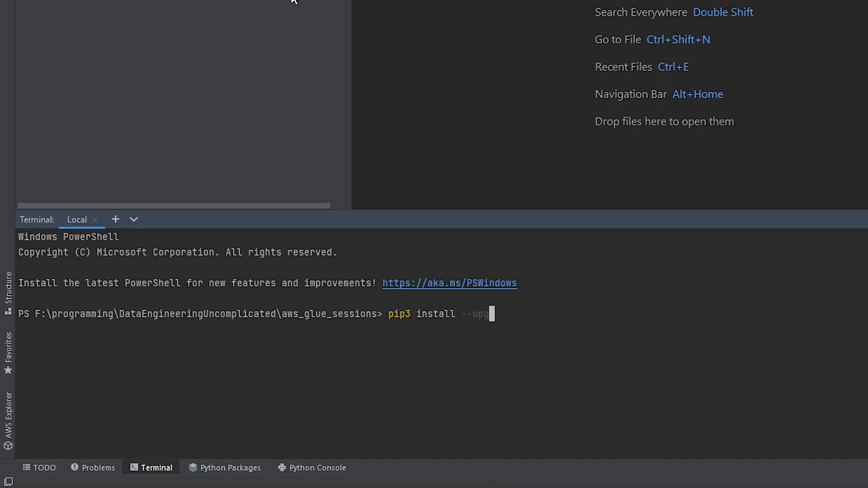
type("rade jupyter")
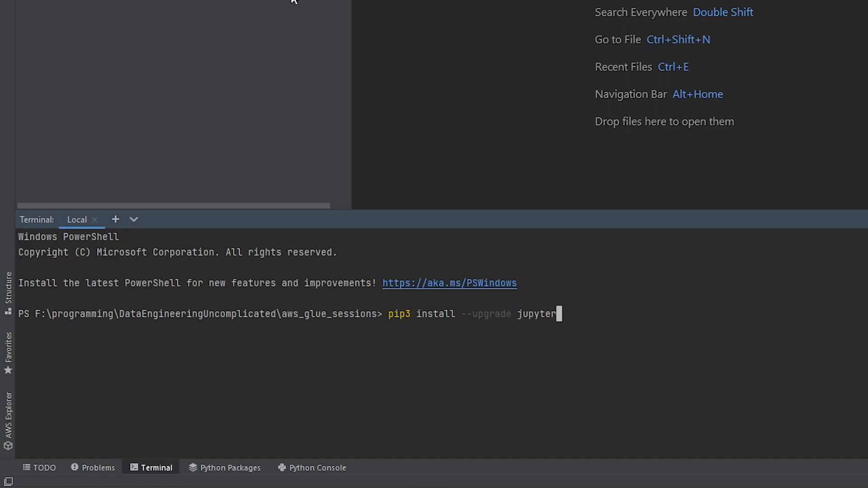
type("bot")
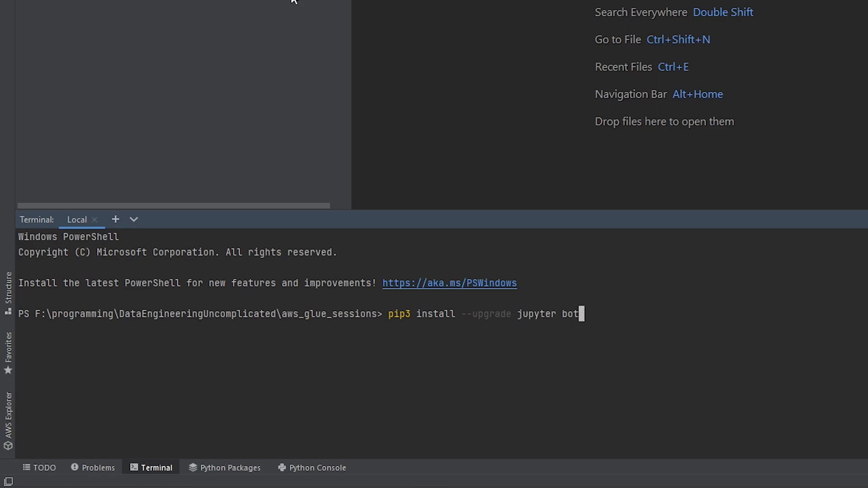
type("o3 aws-gl")
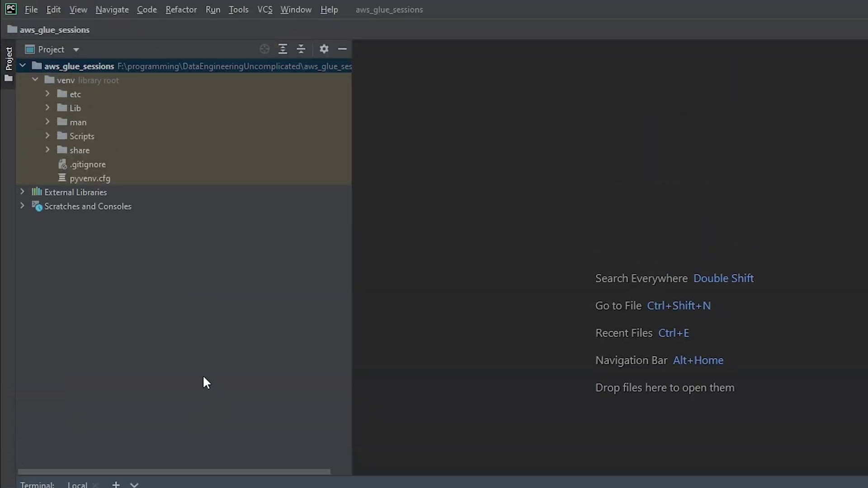
Check the Python Interpreter package list in Settings for aws-glue-sessions 0.30 and boto3.
left_click(32, 9)
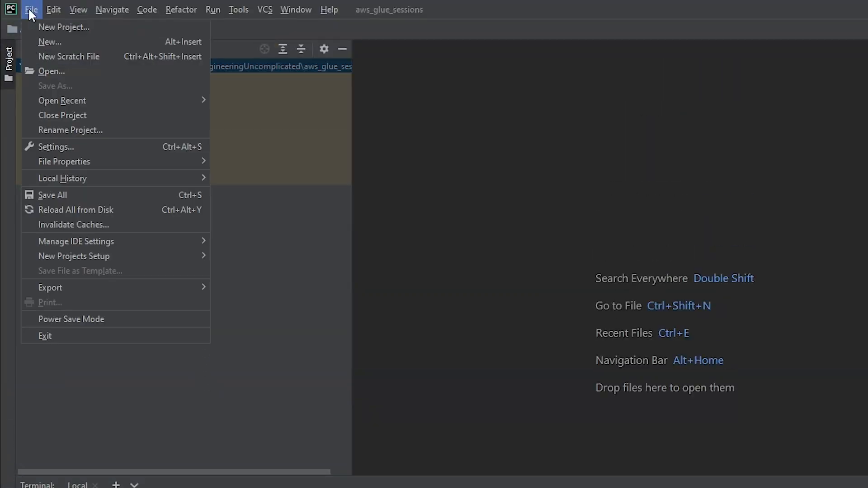
left_click(56, 146)
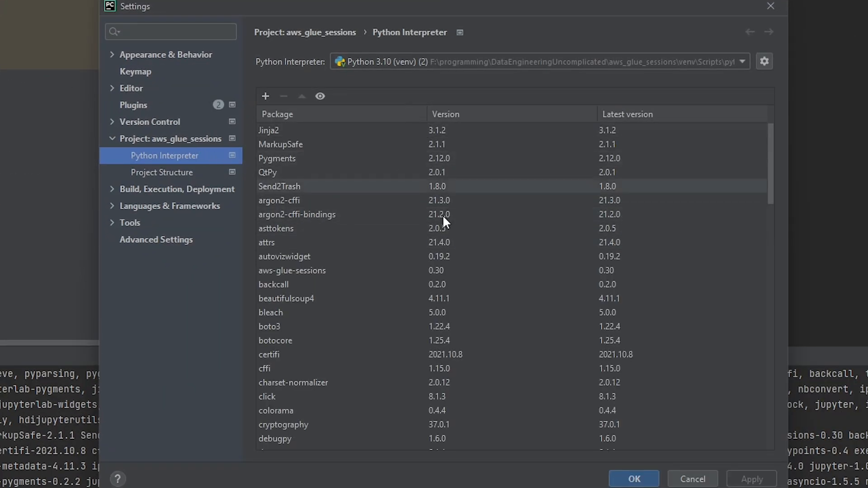
scroll("down", 3)
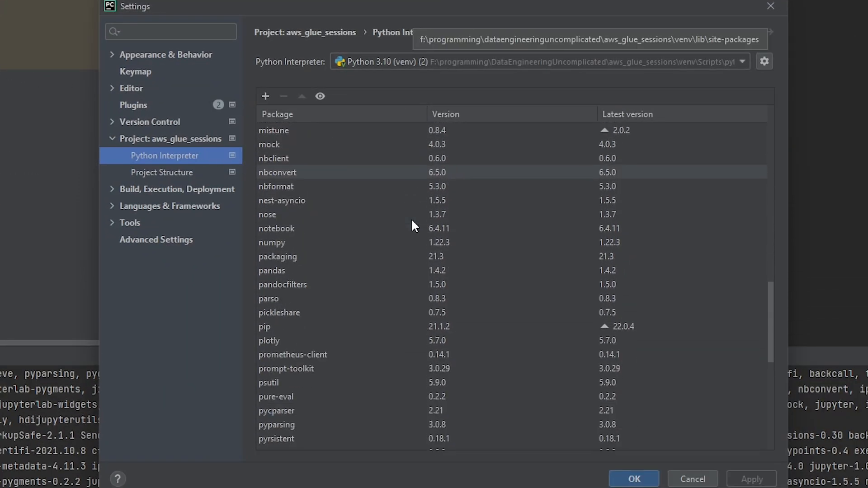
scroll("down", 3)
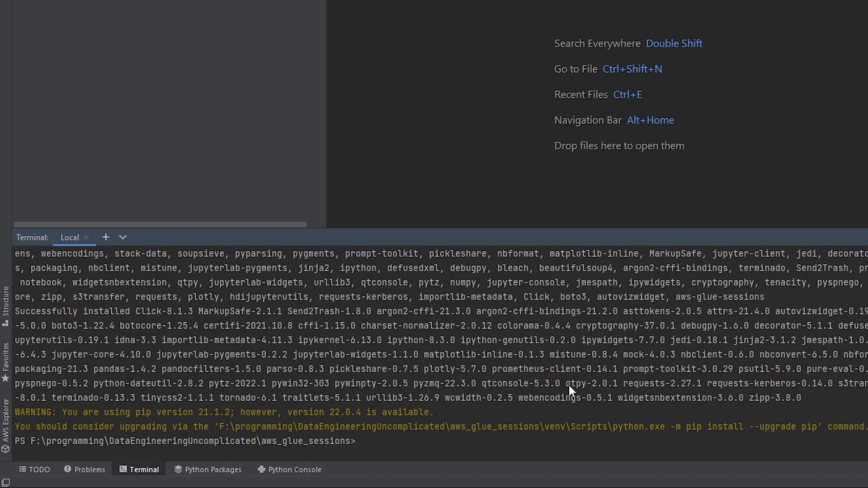
Show the aws-glue-sessions package details with pip3 show, confirming version 0.30.
type("pip3 s")
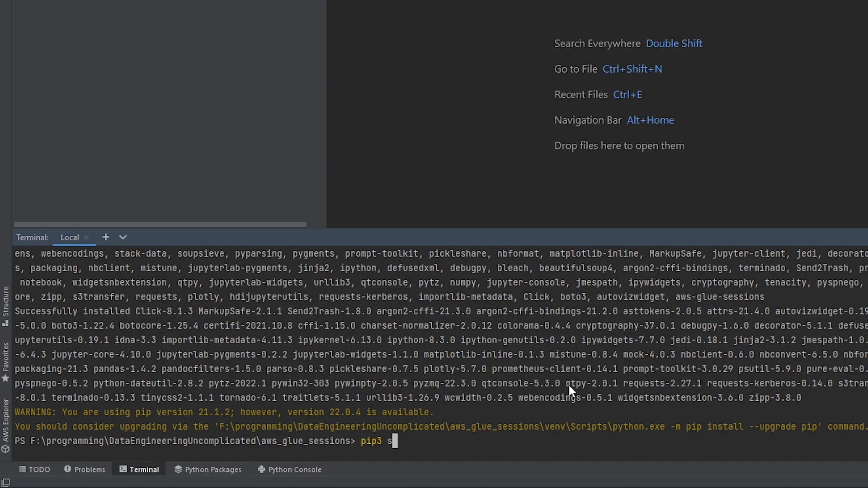
type("how aws-glue-sessions")
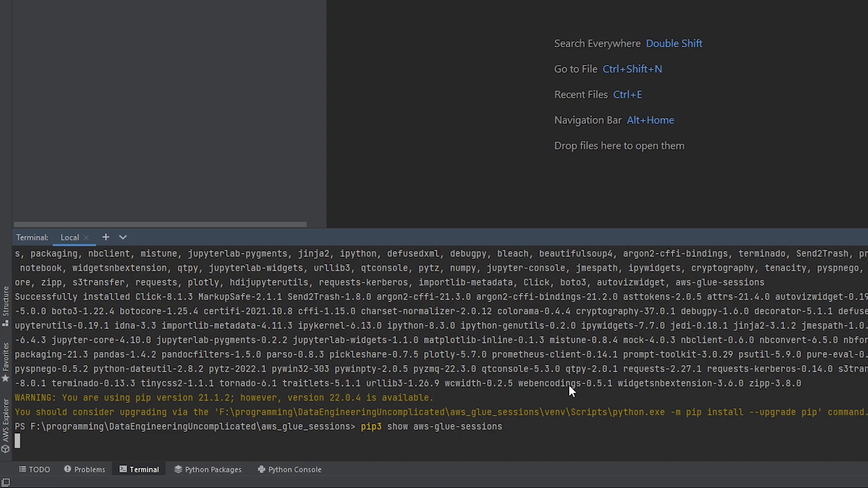
key("Enter")
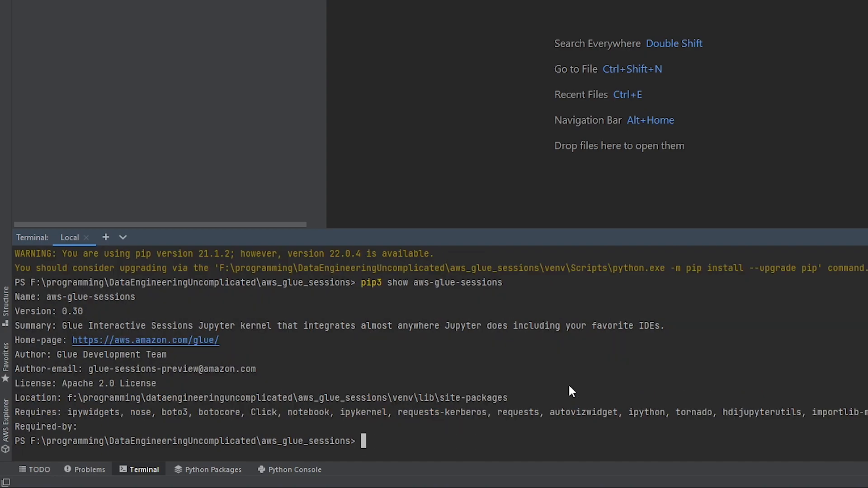
mouse_move(84, 402)
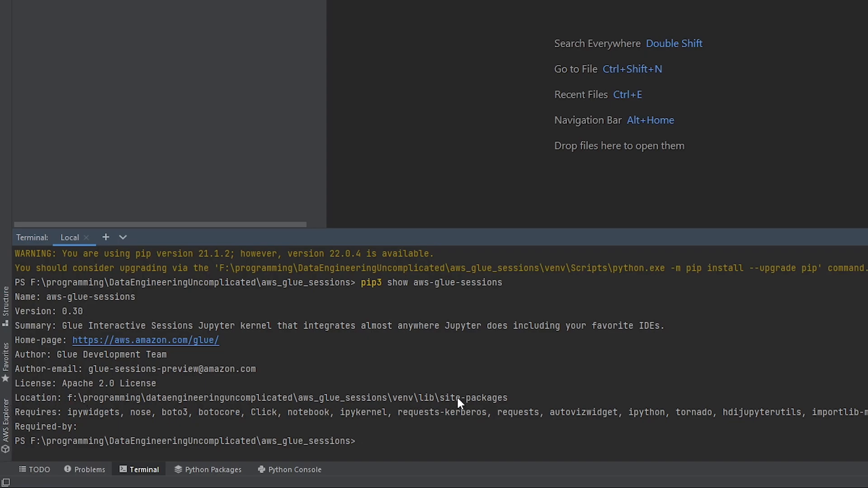
Move the terminal into venv\lib\site-packages and list its files.
type("cd")
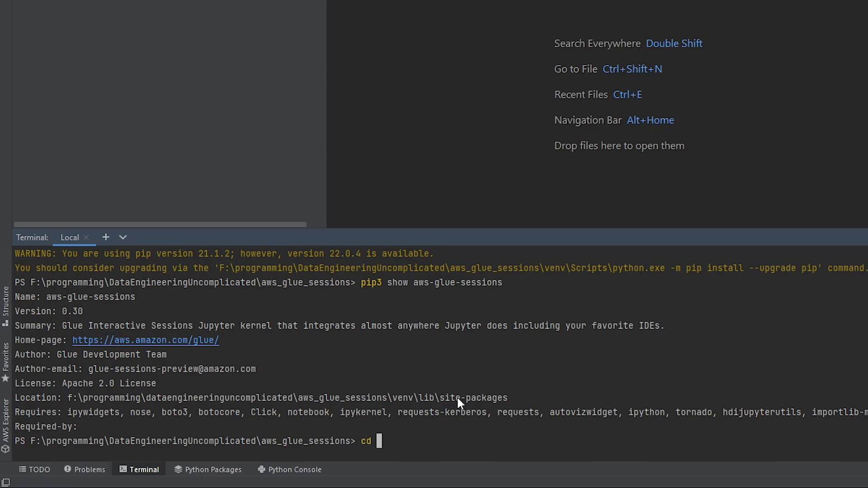
type("venv\\lib")
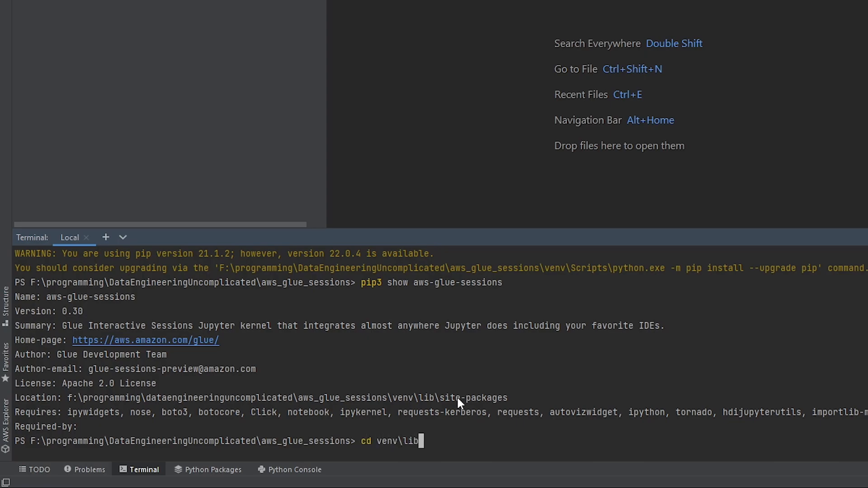
type("\\site")
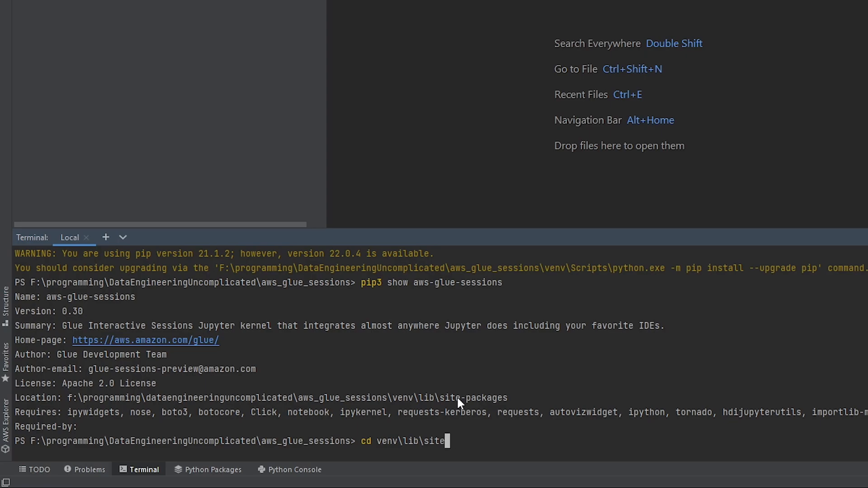
type("-packages")
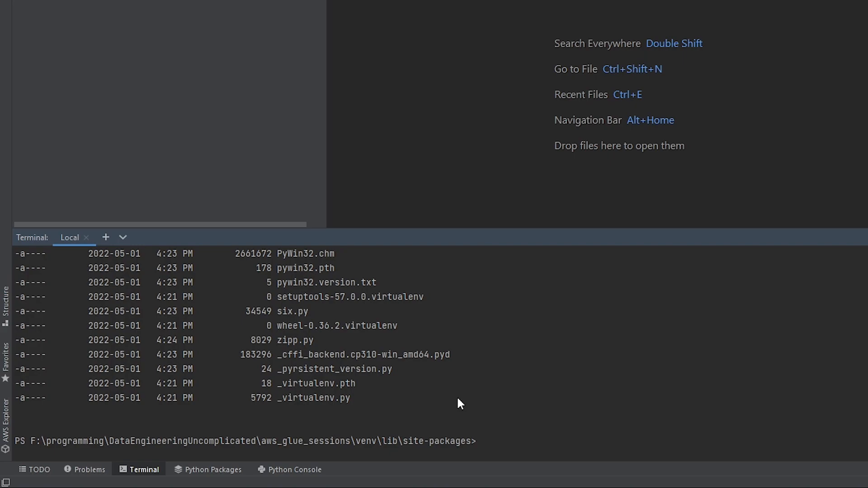
Move the terminal into the aws_glue_interactive_sessions_kernel folder.
type("cd")
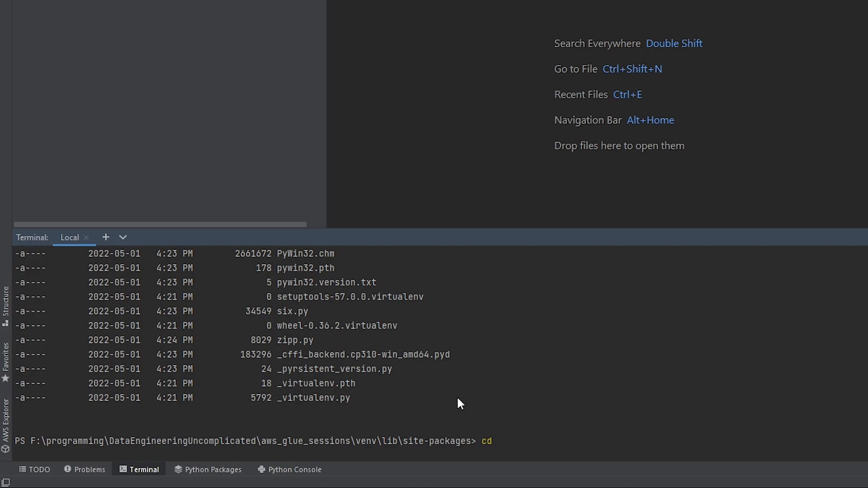
type("aws_glue_interactive_sessions_kernel\\")
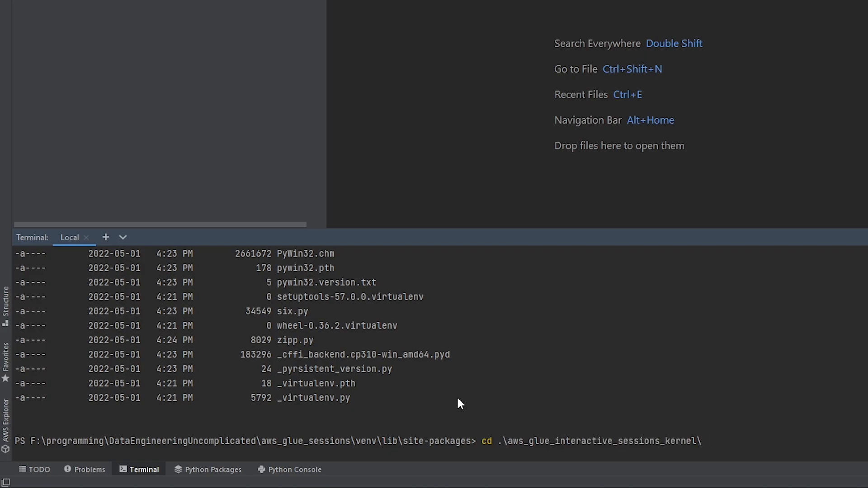
key("Enter")
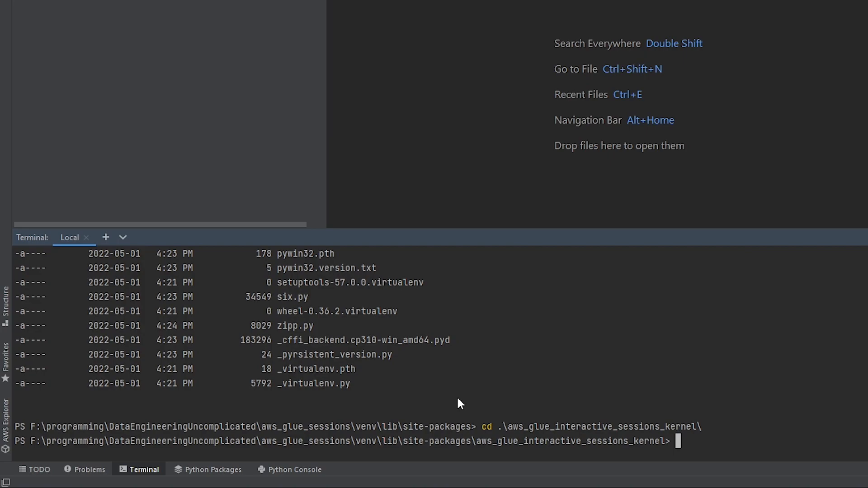
Install the glue_pyspark and glue_spark Jupyter kernelspecs with jupyter-kernelspec.
type("jupyter-kerne")
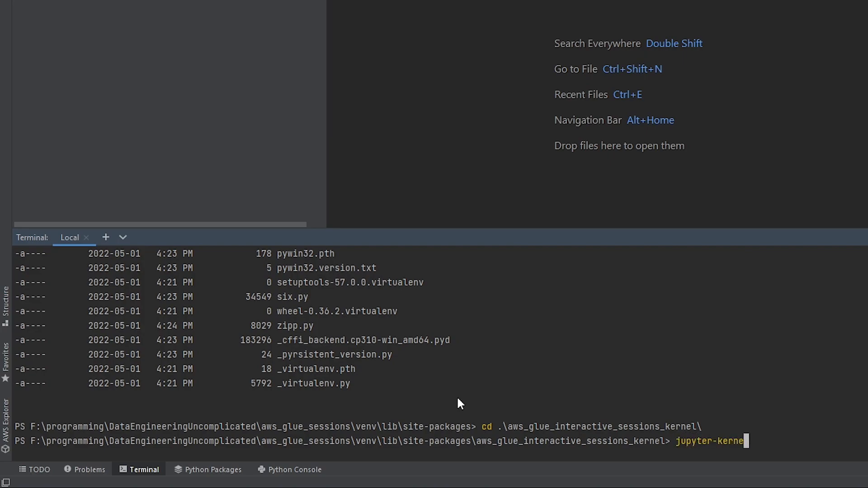
type("lspec install")
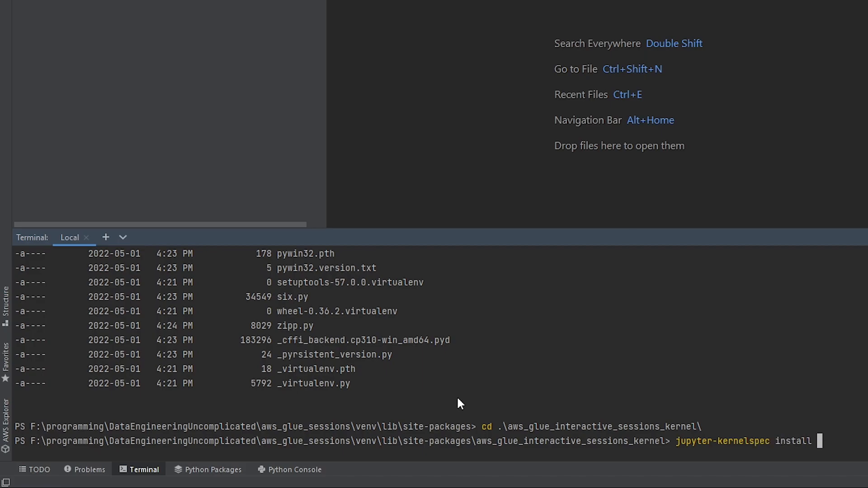
type("glue_pyspark")
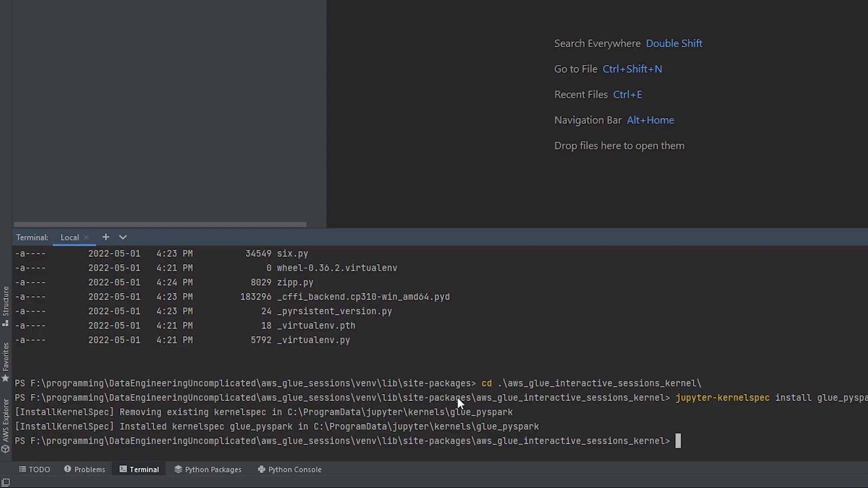
type("jupyter-")
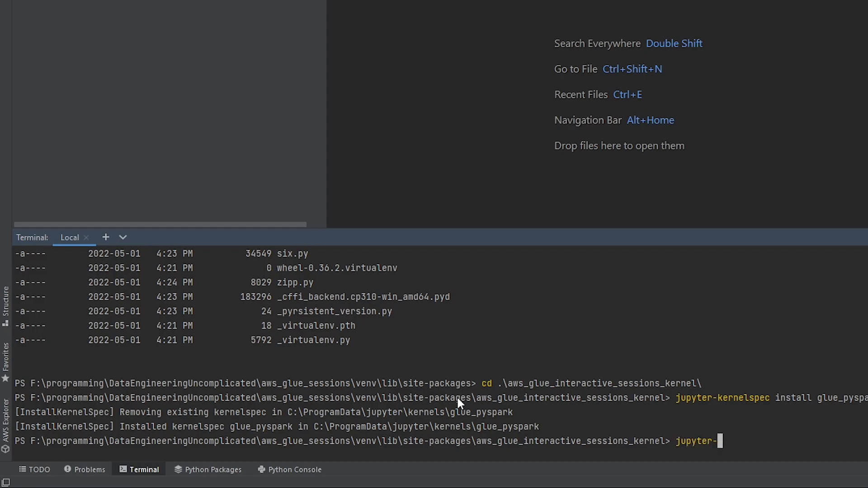
type("kernelspec install")
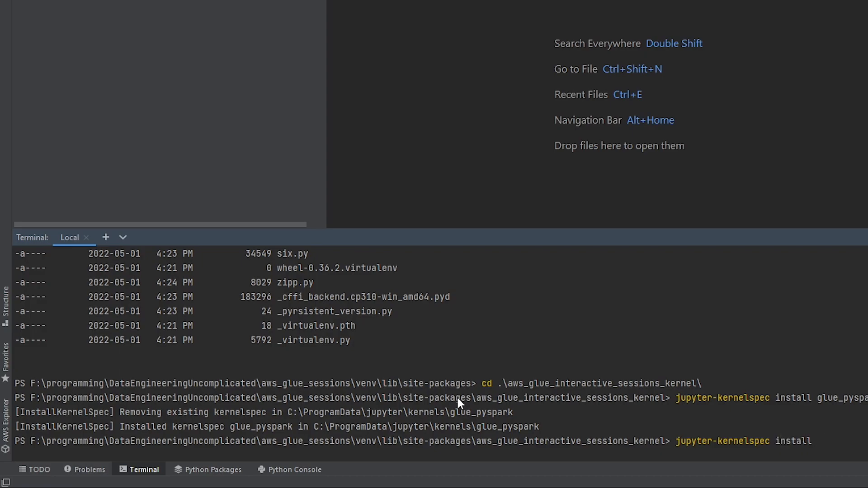
type("glue_spark")
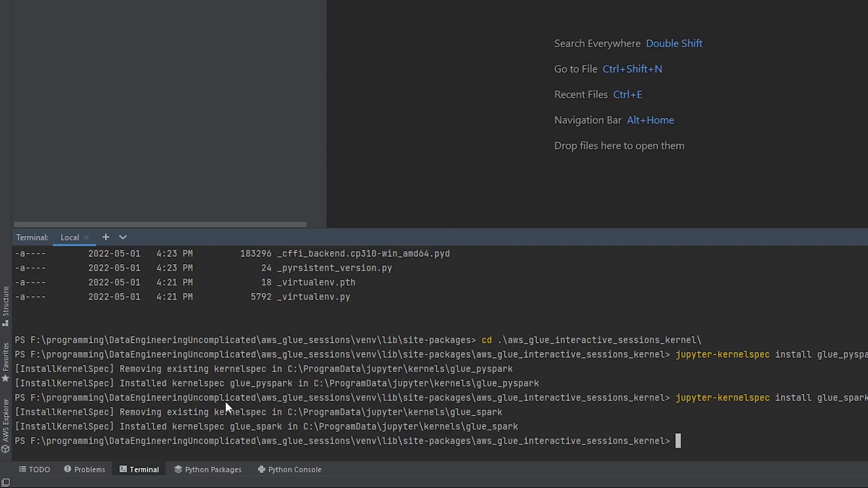
mouse_move(381, 378)
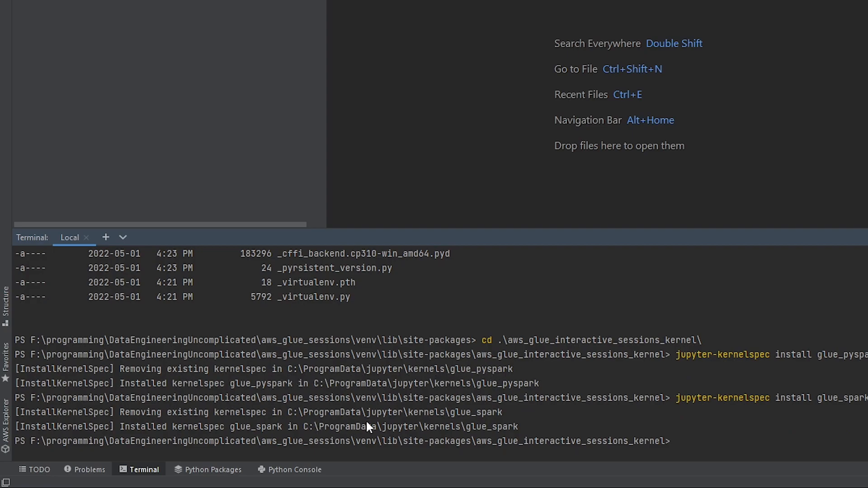
mouse_move(502, 444)
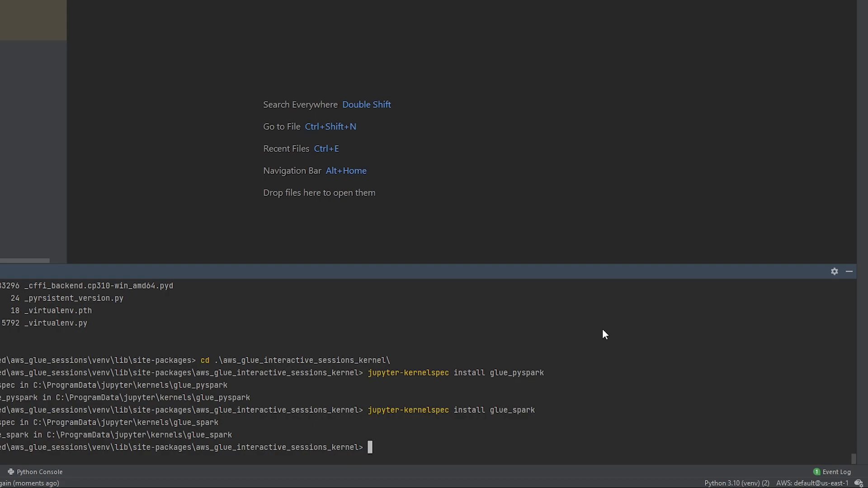
mouse_move(605, 336)
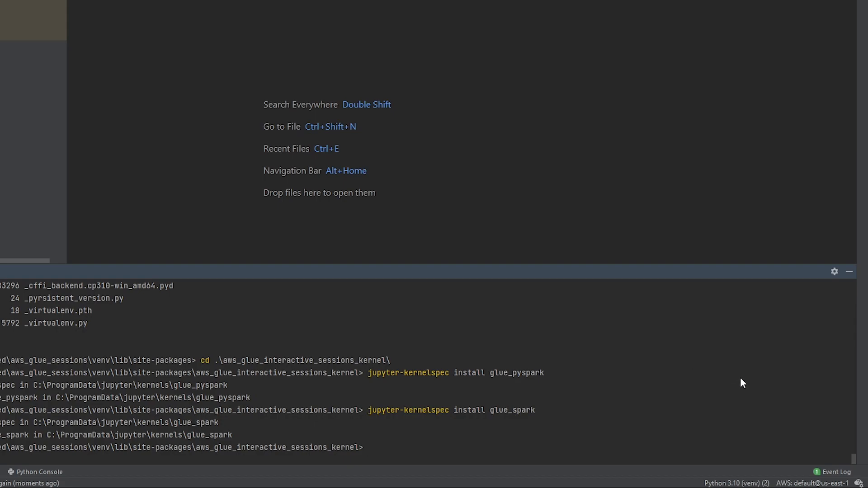
mouse_move(798, 468)
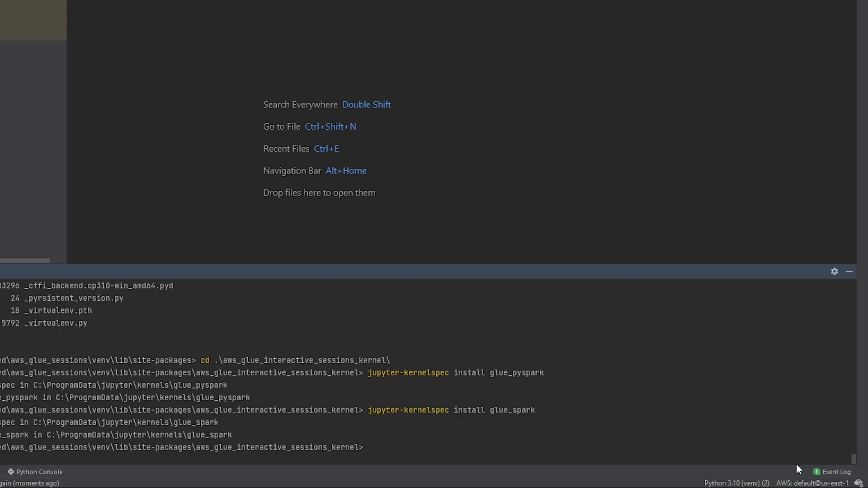
Show the AWS connection options from the default@us-east-1 status bar widget.
left_click(814, 483)
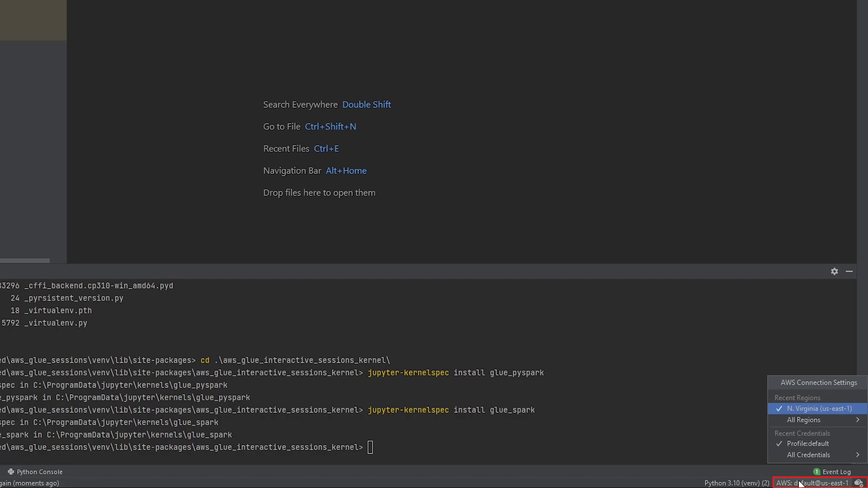
mouse_move(829, 468)
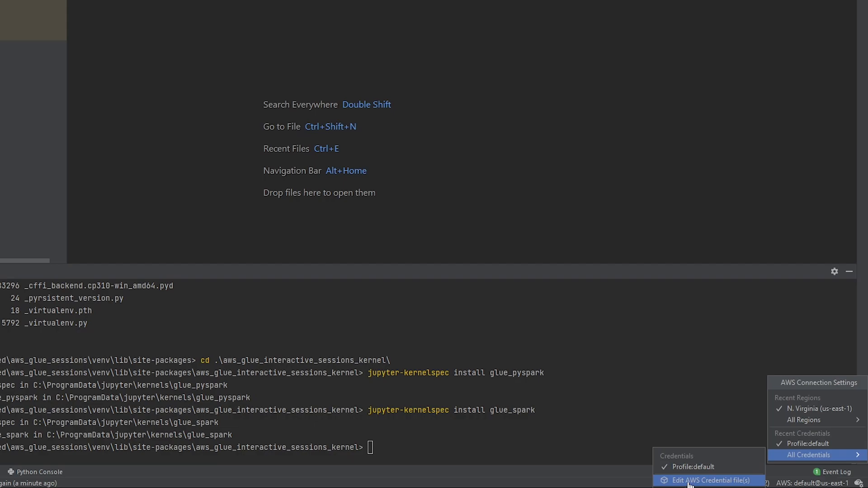
Bring up the AWS credentials file for editing with a new line under [default].
left_click(706, 480)
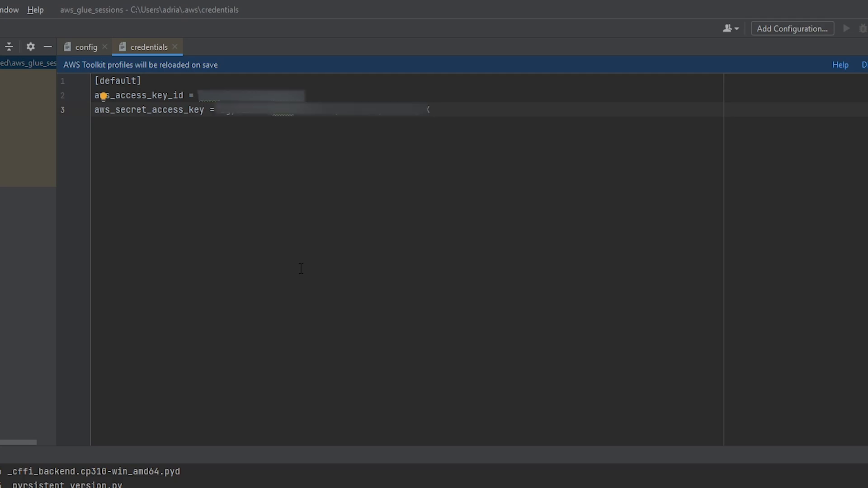
key("Enter")
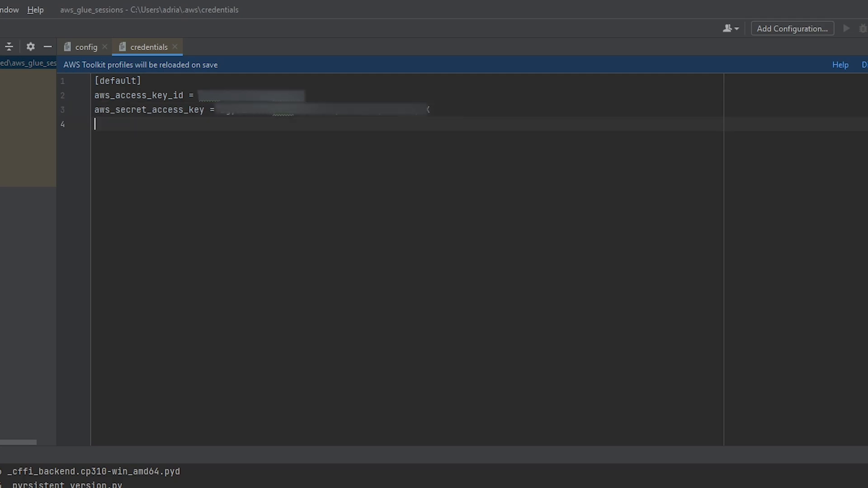
left_click(106, 48)
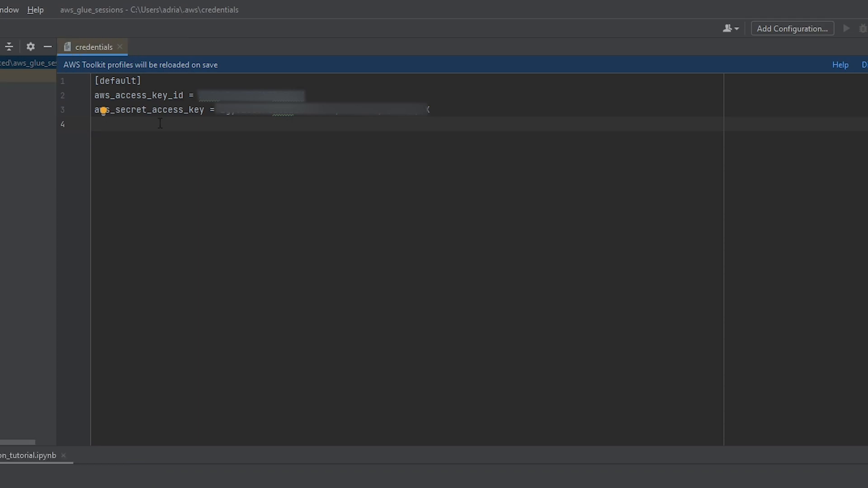
type("glue_")
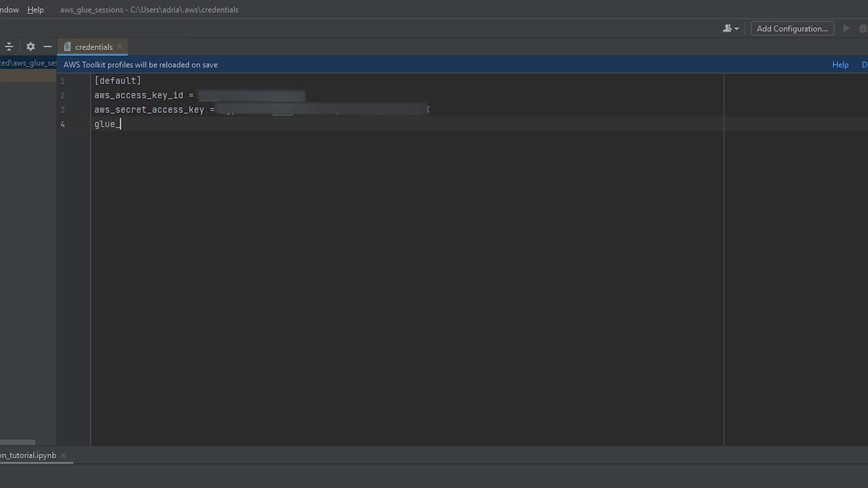
type("role_arn")
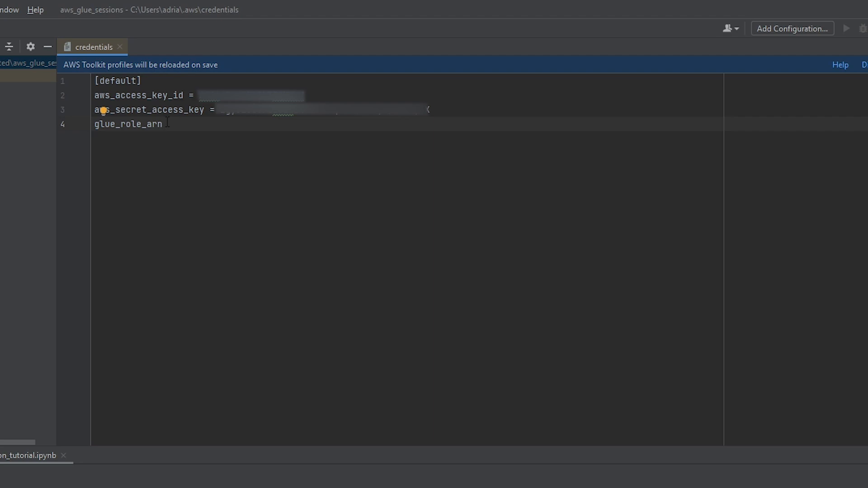
type("=")
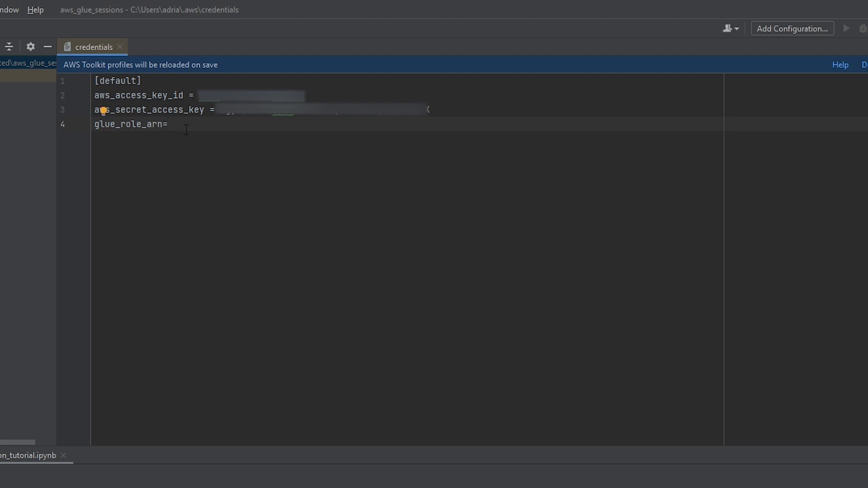
type("arn:aws:iam::866233875450:role/glue_interactive_role")
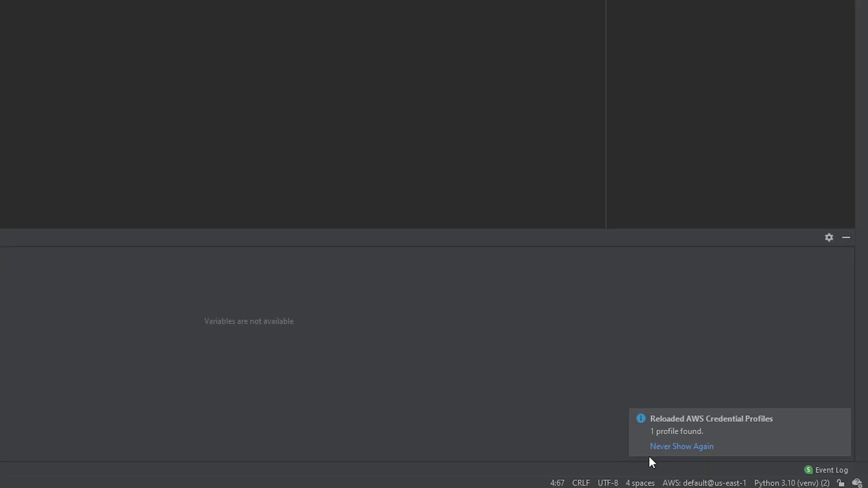
left_click(832, 468)
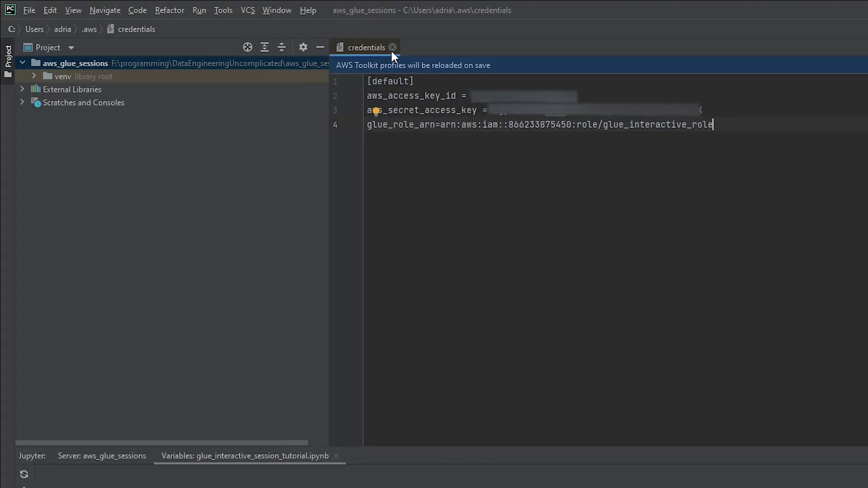
Close the credentials tab and create a Jupyter notebook named glue_interactive_session in the project.
left_click(392, 47)
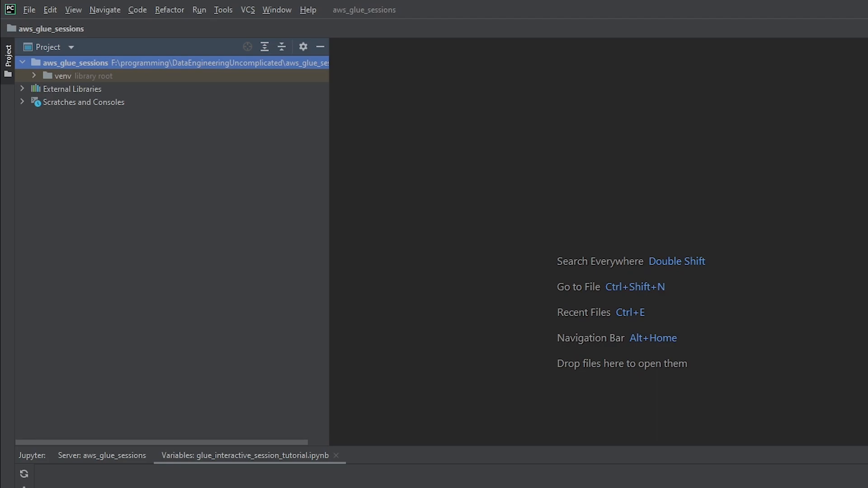
mouse_move(43, 92)
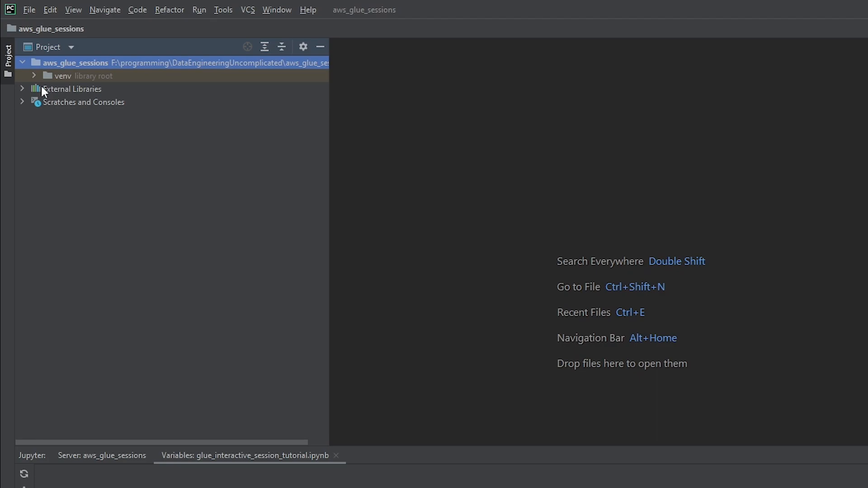
mouse_move(32, 14)
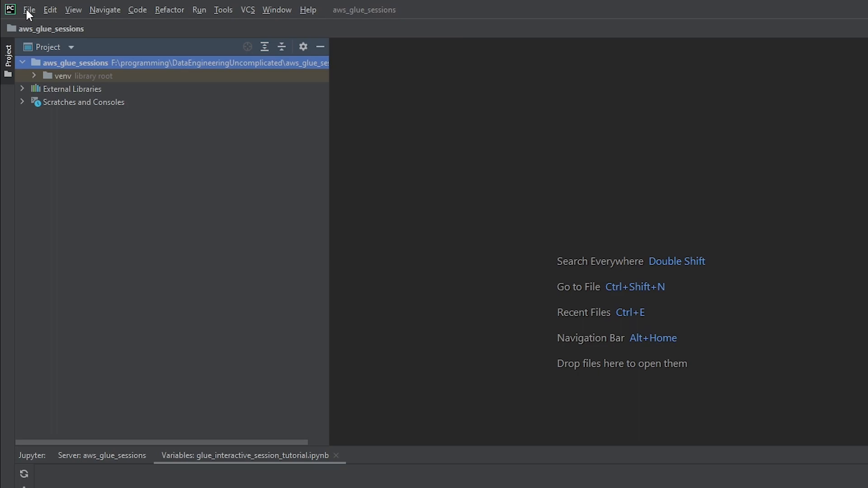
mouse_move(81, 81)
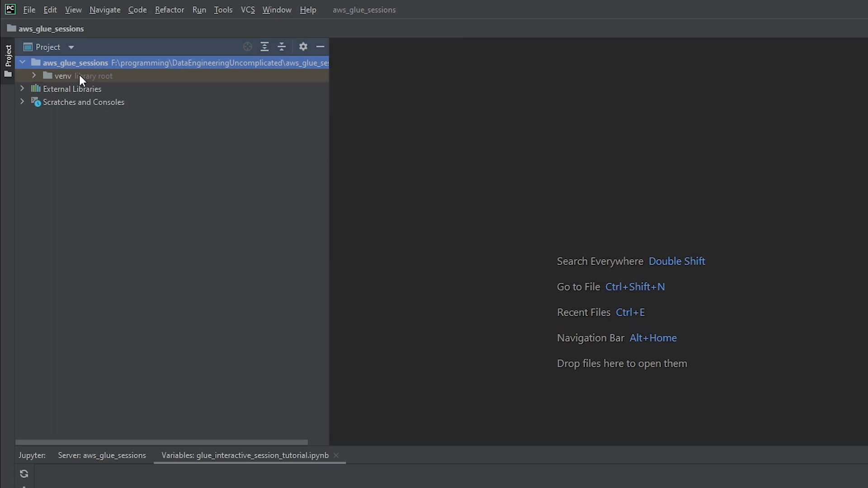
right_click(66, 63)
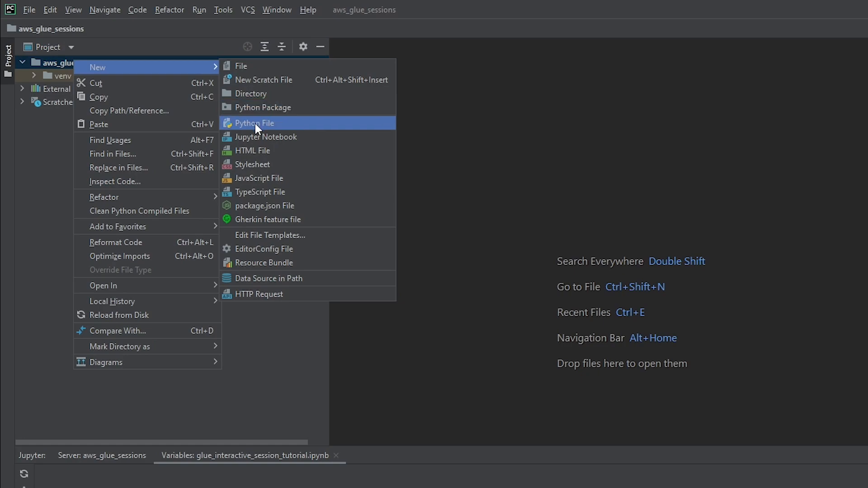
left_click(266, 137)
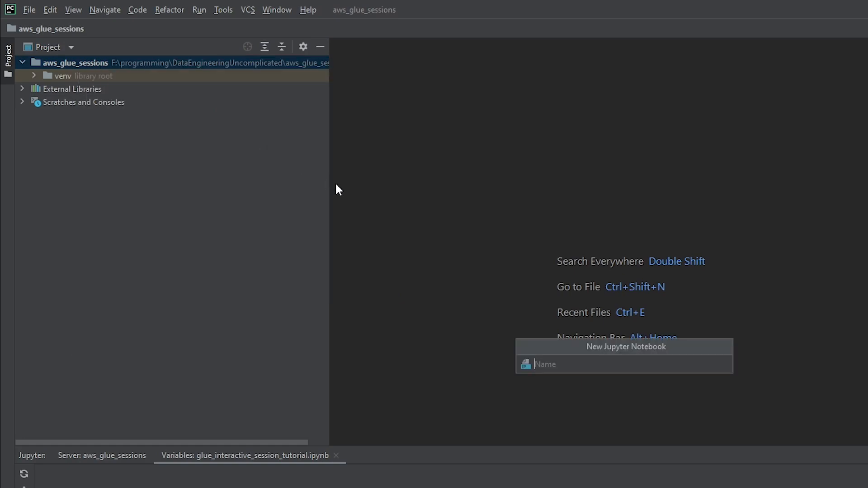
type("glue_interactiv")
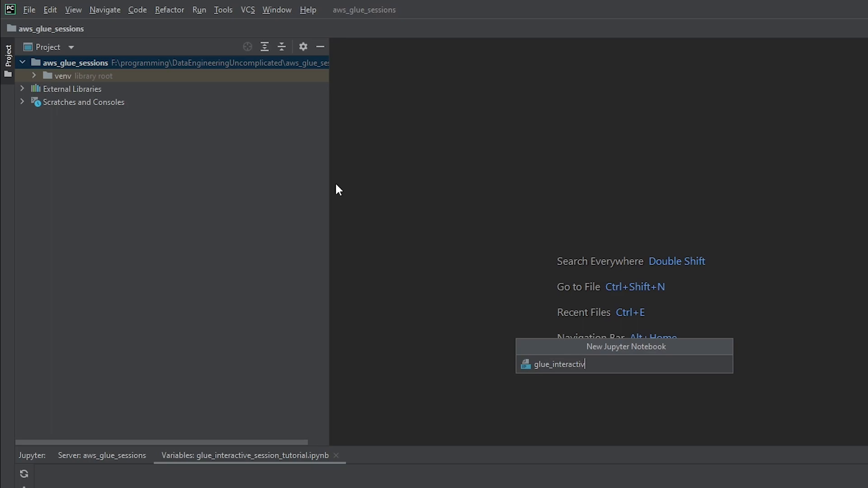
key("Enter")
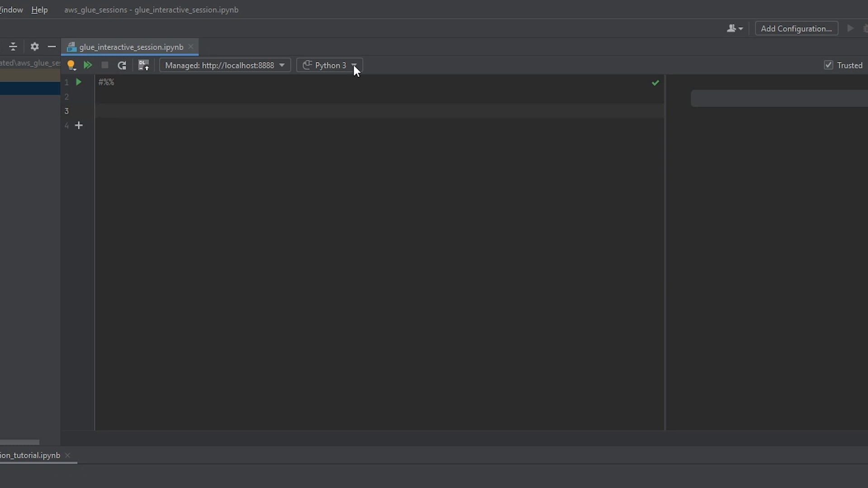
Switch to the Glue PySpark kernel and enter %number_of_workers 2 and %idle_timeout 15 in the first cell.
left_click(348, 65)
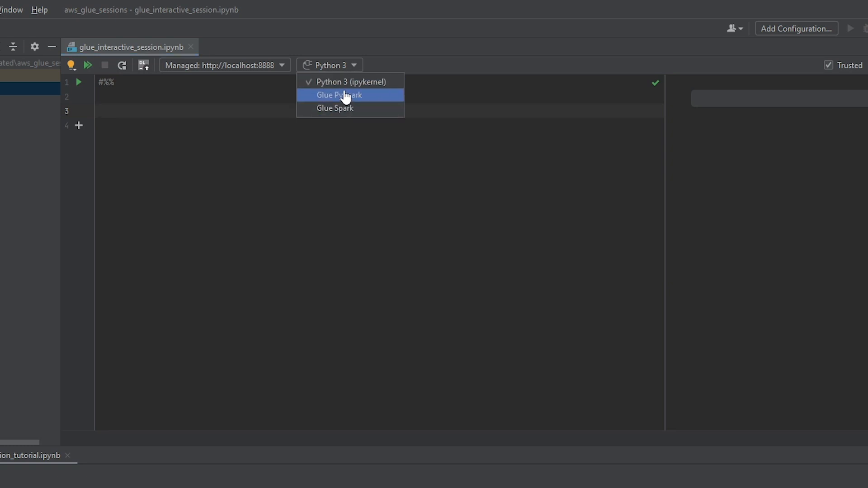
mouse_move(344, 99)
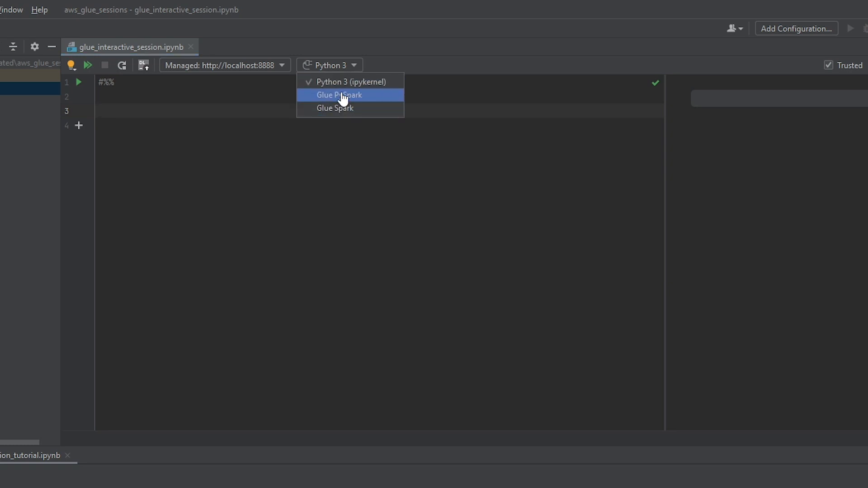
left_click(343, 95)
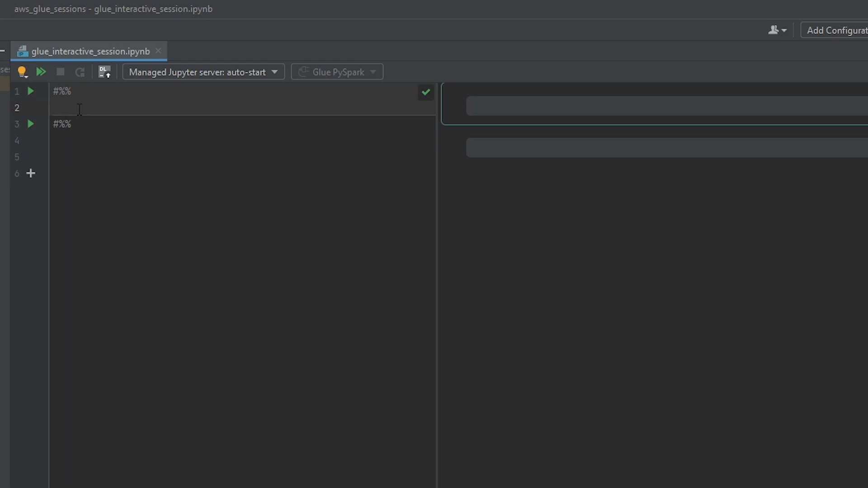
type("%number_of_workers 2")
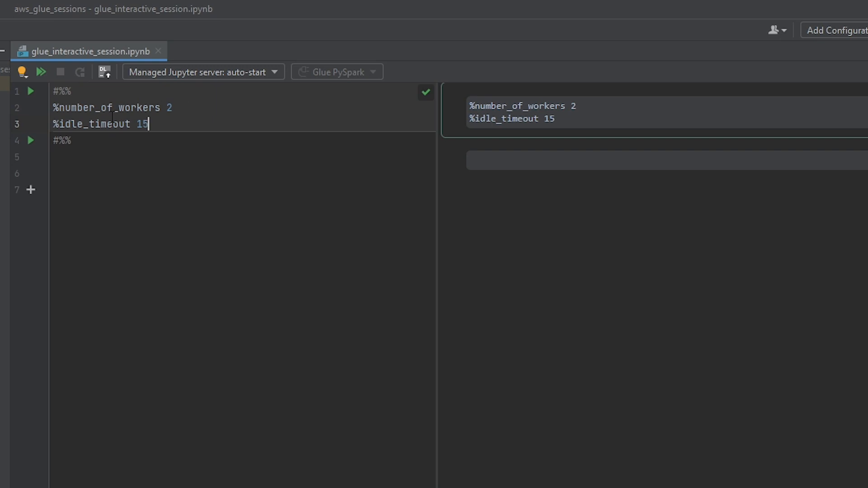
mouse_move(158, 124)
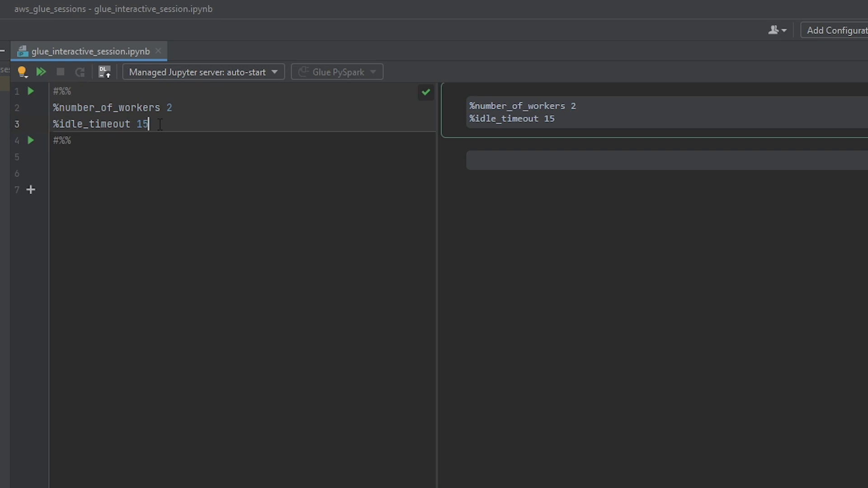
mouse_move(197, 116)
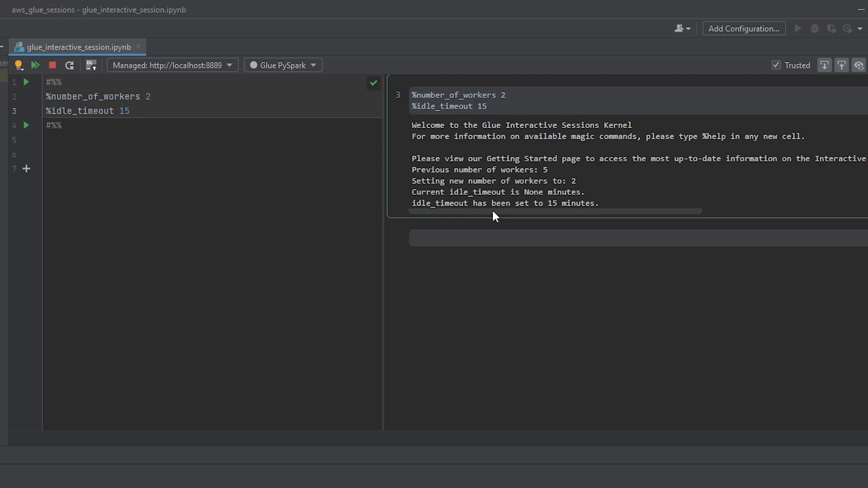
mouse_move(494, 180)
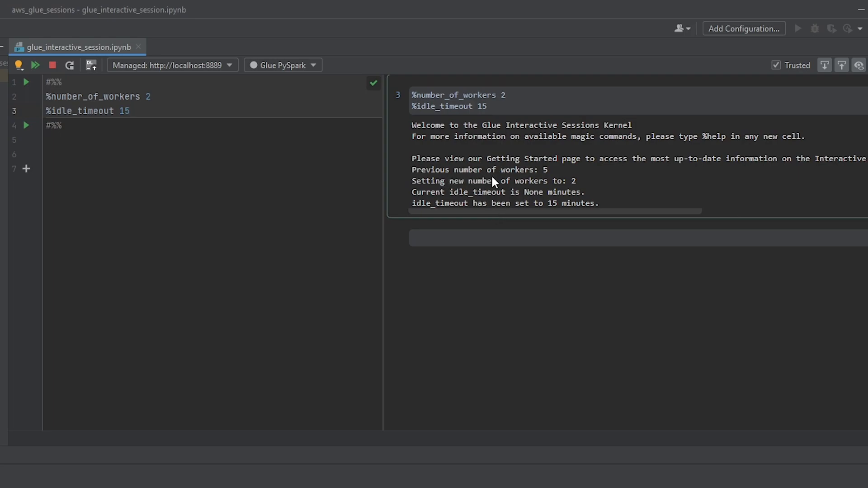
mouse_move(461, 186)
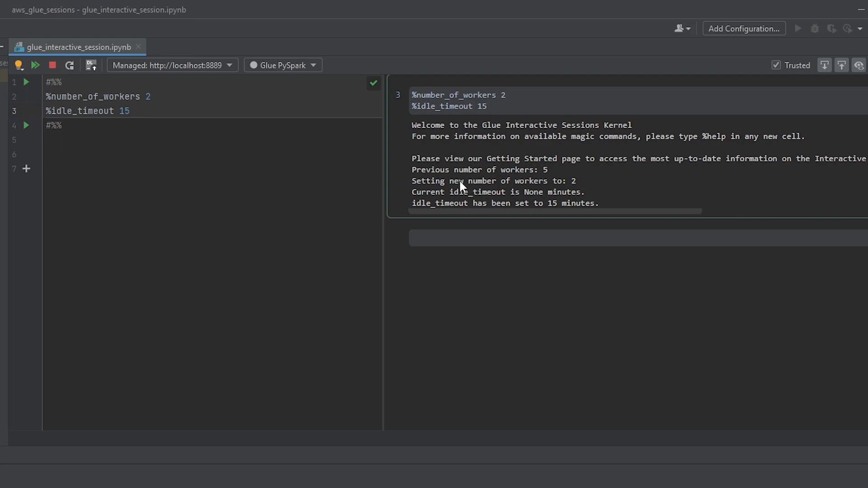
mouse_move(451, 200)
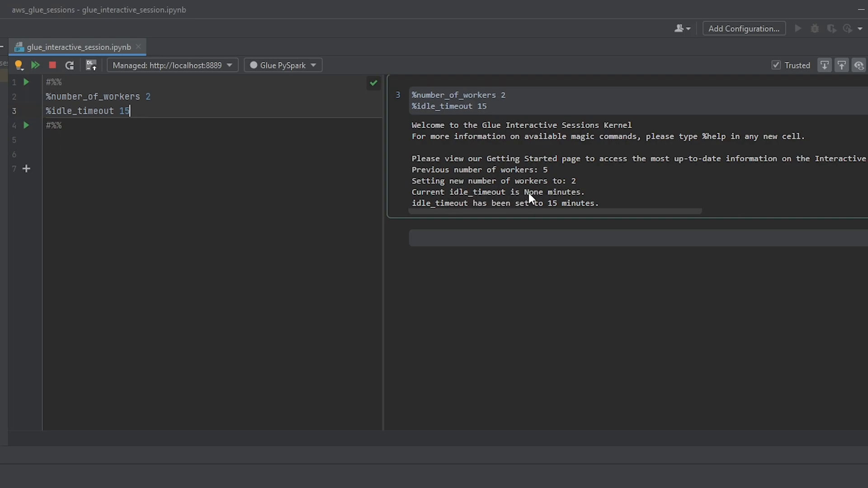
mouse_move(447, 217)
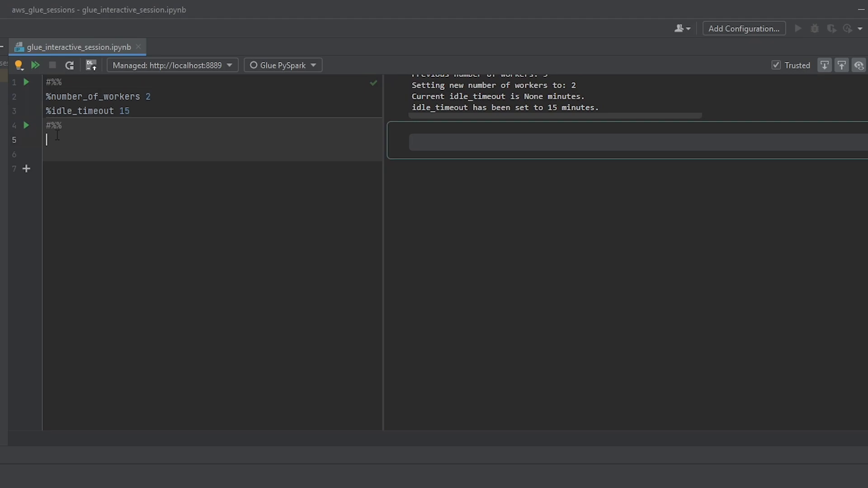
Run a %status cell confirming the Glue session is READY with 2 G.1X workers.
type("%status")
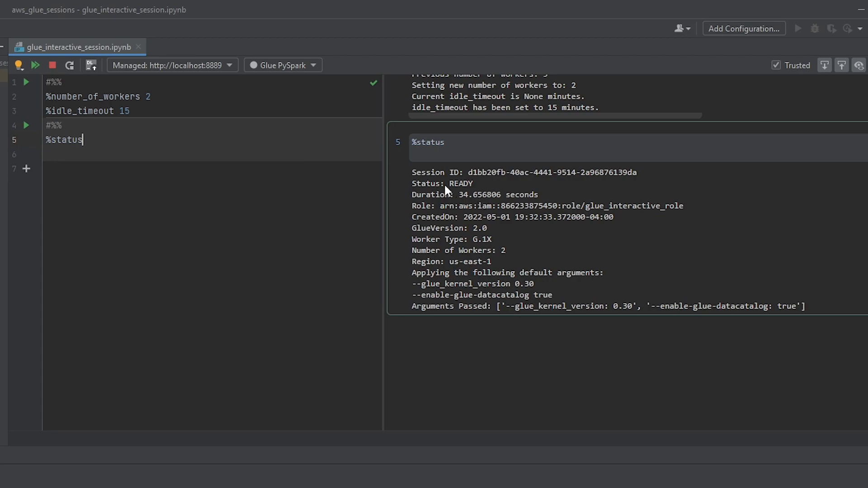
mouse_move(549, 181)
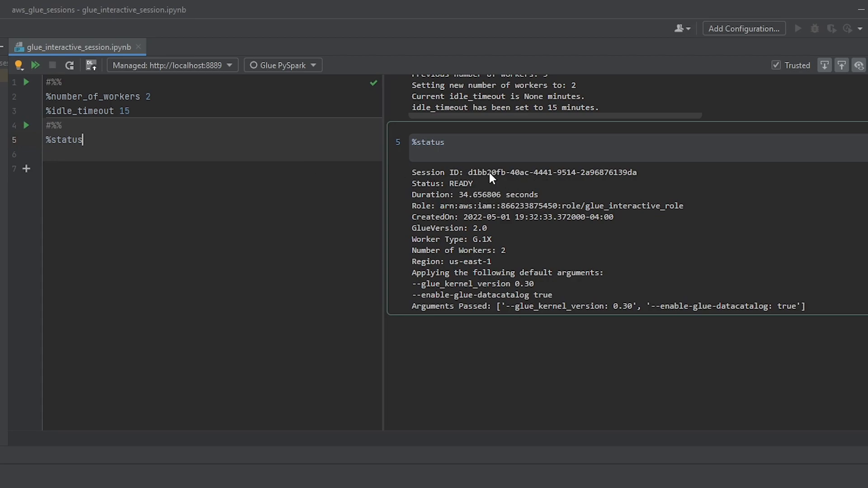
mouse_move(460, 199)
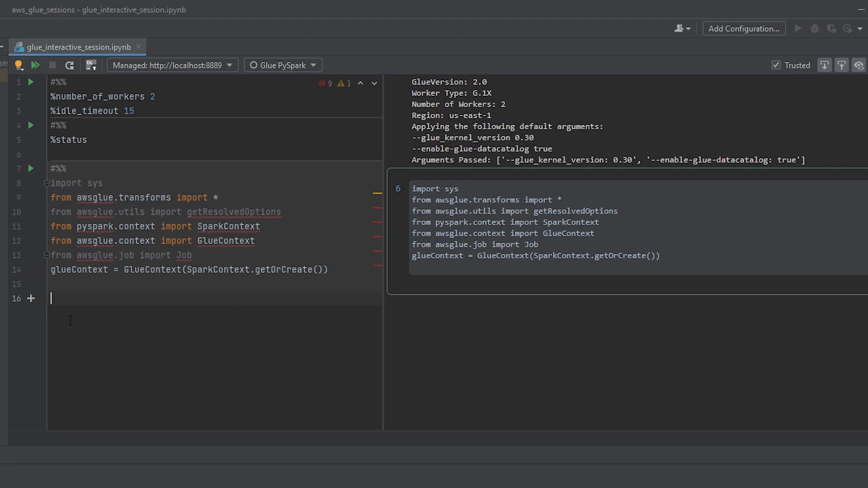
Add and run a cell loading the S3 Medicare CSV into a dynamic frame, printing 163065 rows and schema.
left_click(31, 299)
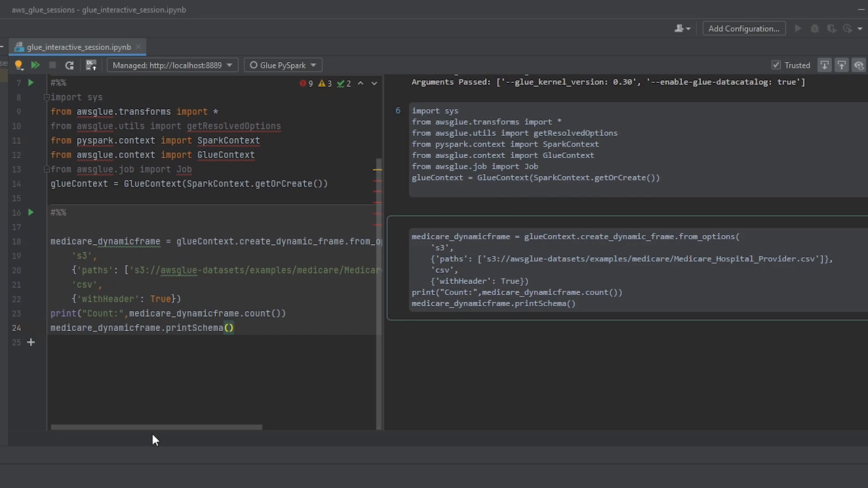
scroll("right", 3)
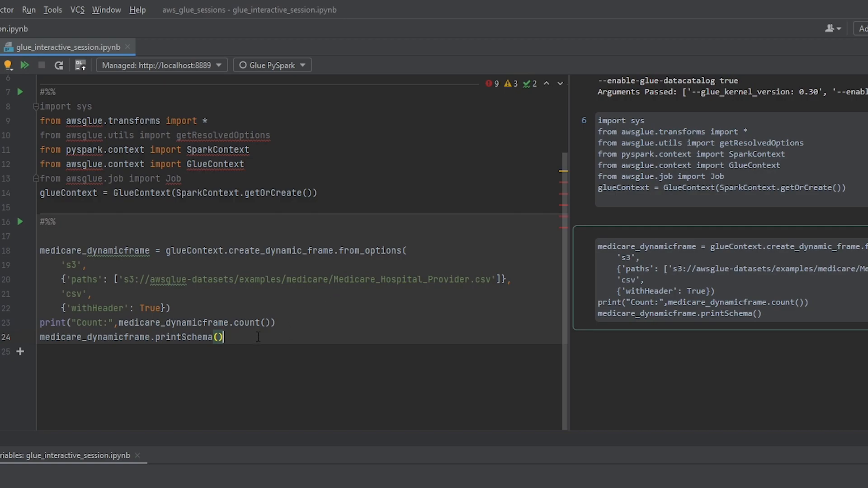
left_click(31, 66)
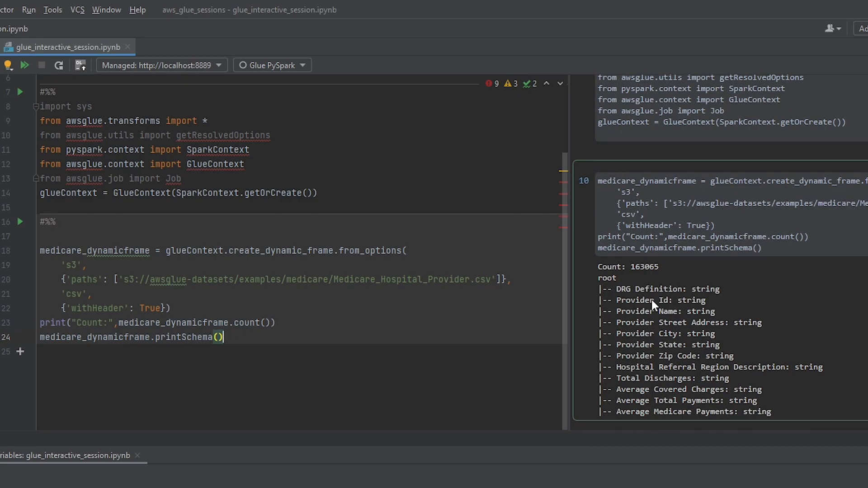
mouse_move(644, 281)
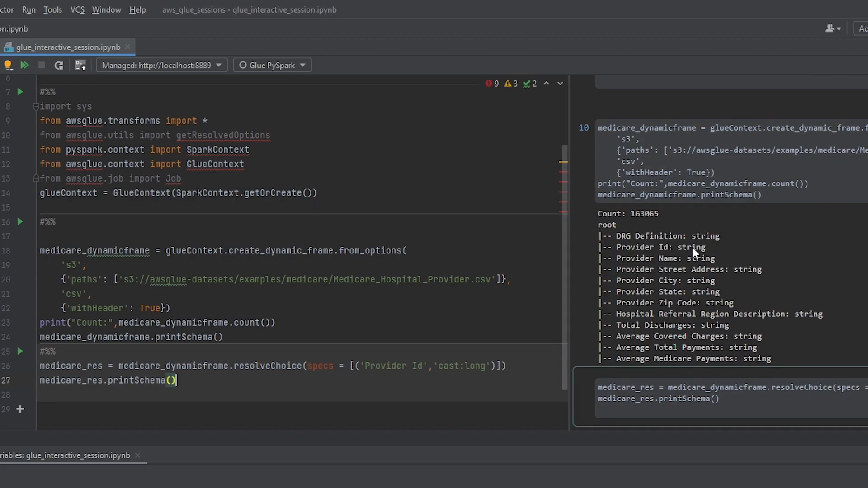
mouse_move(372, 384)
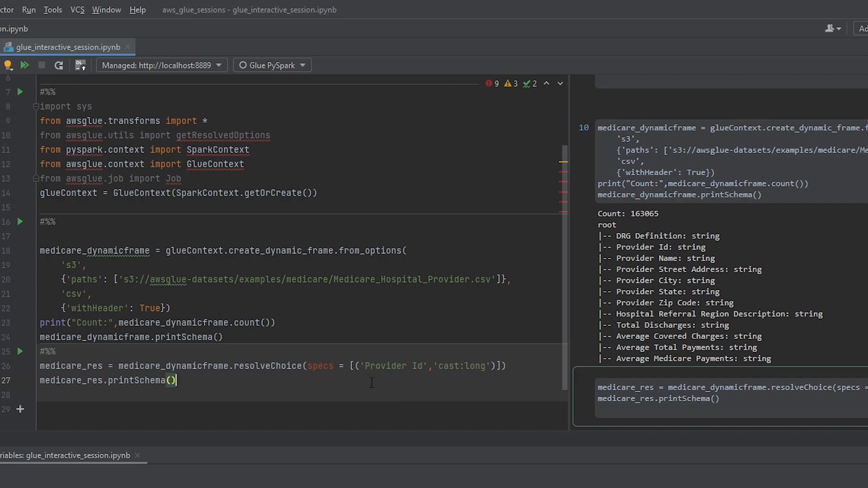
mouse_move(239, 373)
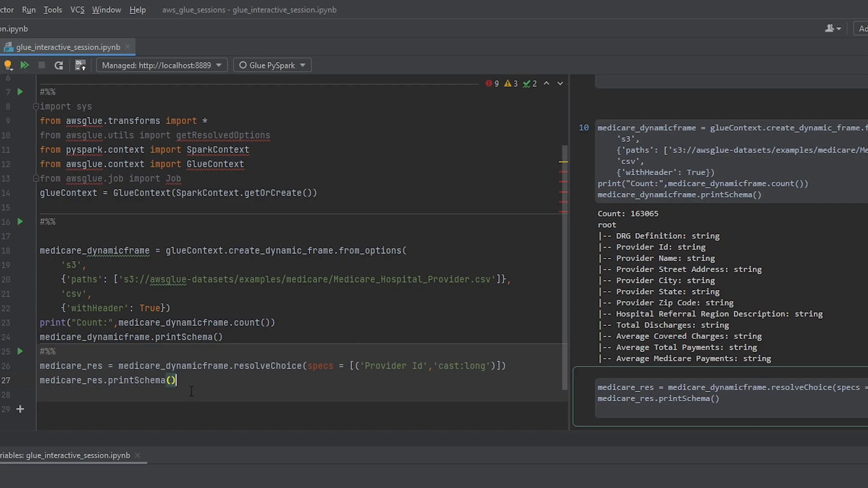
Run the resolveChoice cell casting Provider Id to long and view the updated schema.
left_click(32, 65)
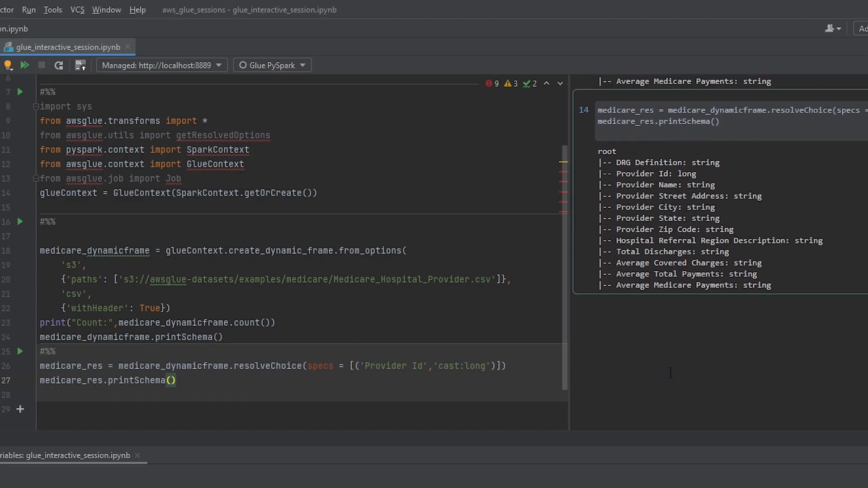
scroll("down", 3)
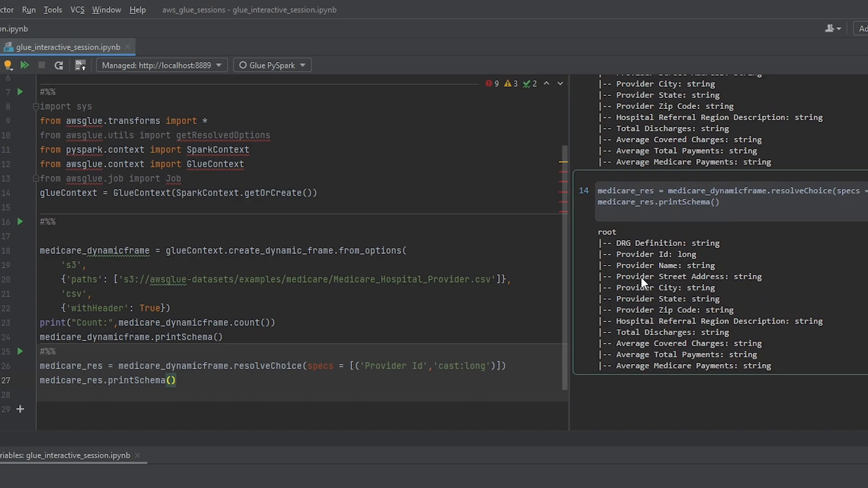
mouse_move(663, 263)
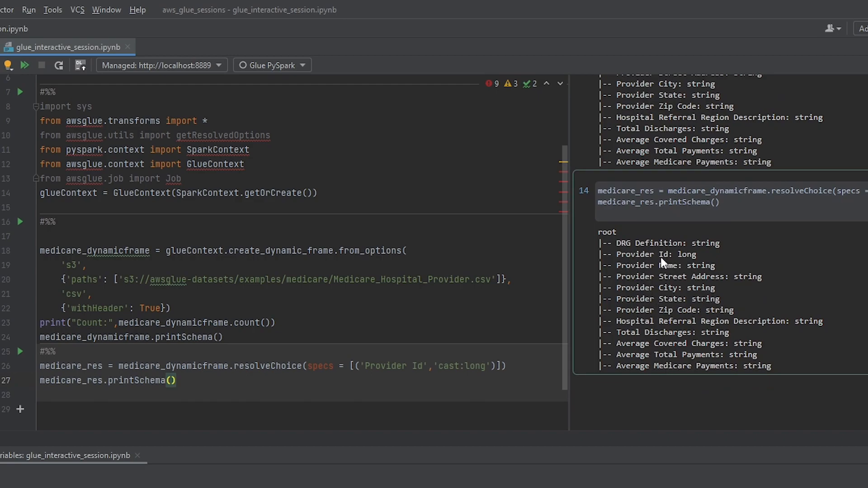
mouse_move(688, 260)
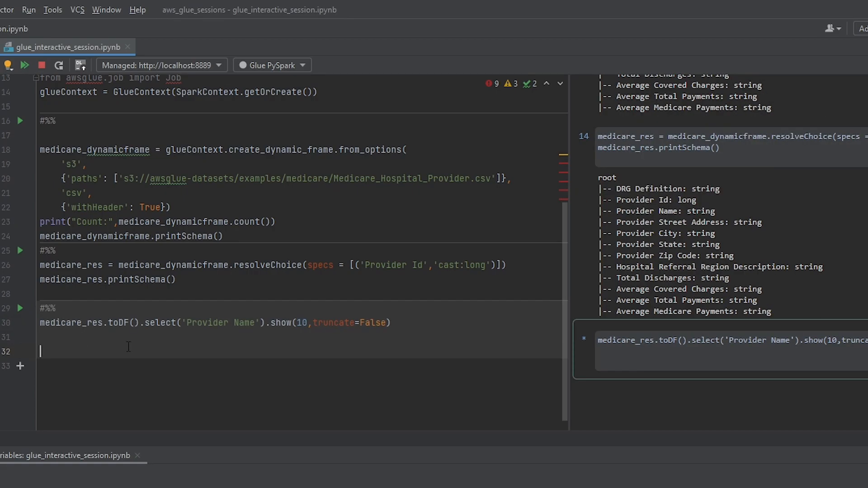
Show the first 10 Provider Name values from medicare_res untruncated.
left_click(20, 310)
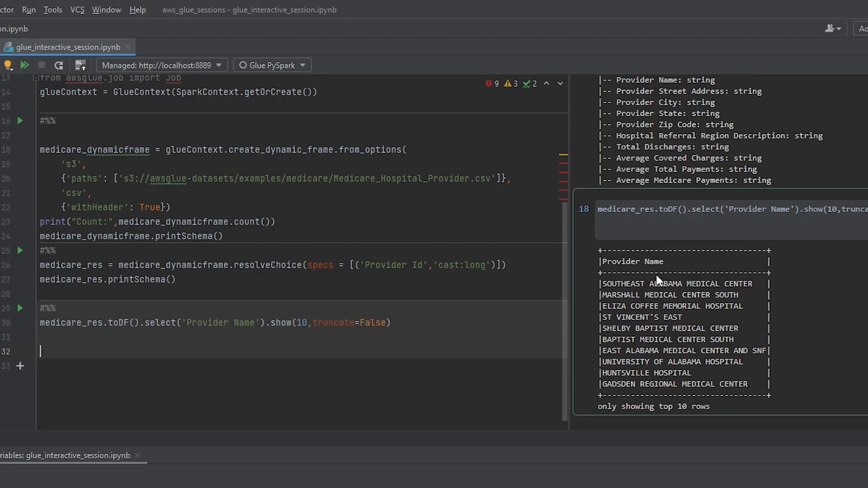
mouse_move(640, 298)
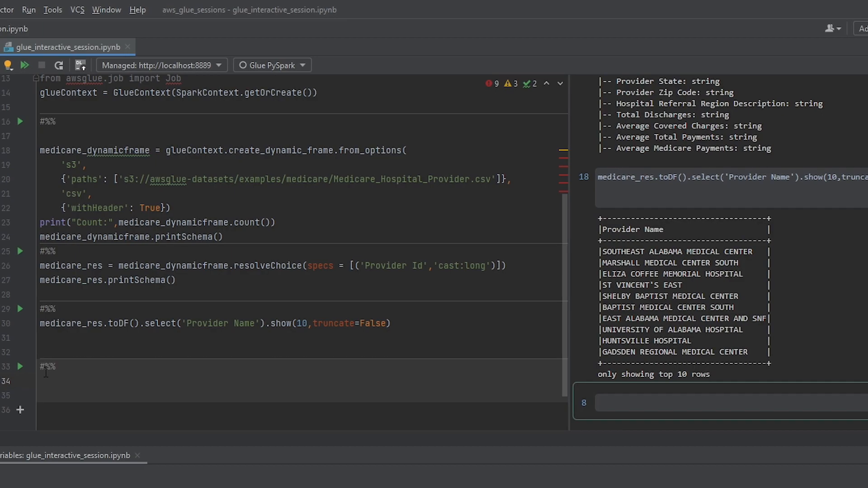
Enter the %stop_session magic in the final cell to end the Glue session.
type("%stop")
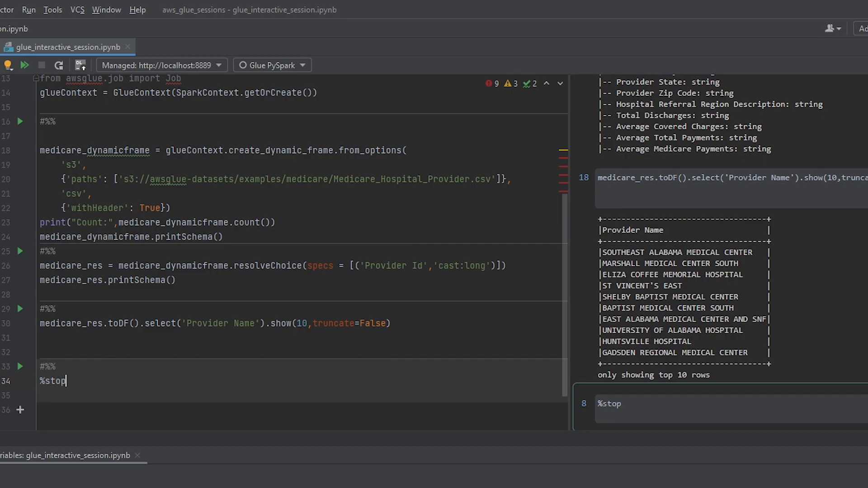
type("_session")
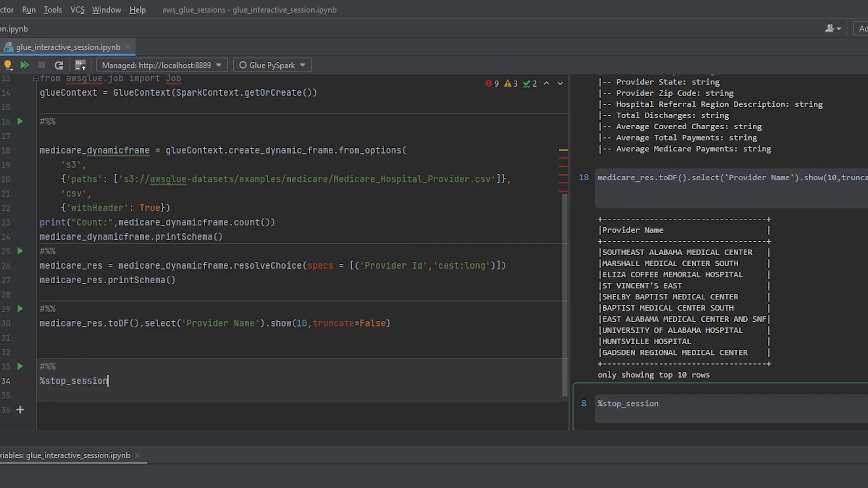